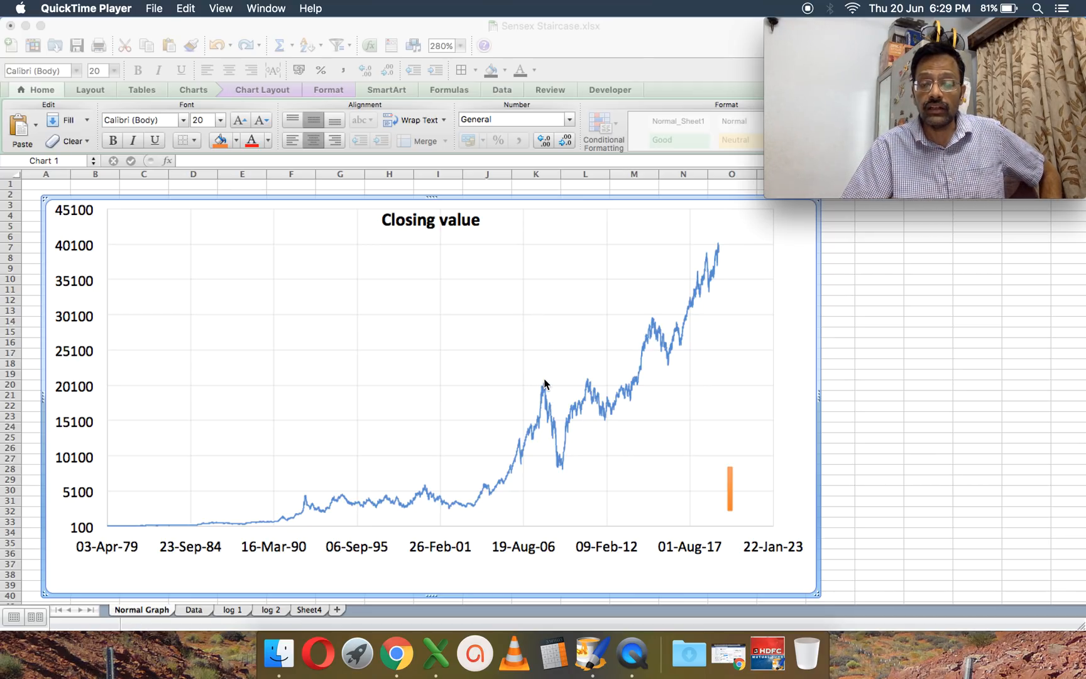
pyautogui.moveTo(572, 477)
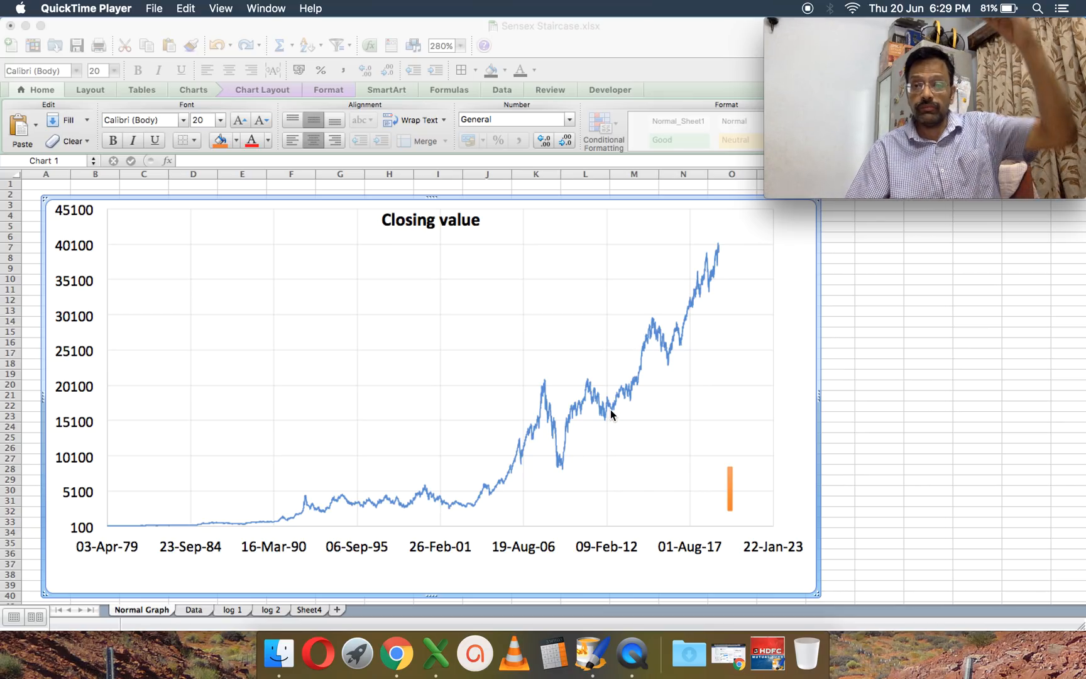
pyautogui.moveTo(669, 356)
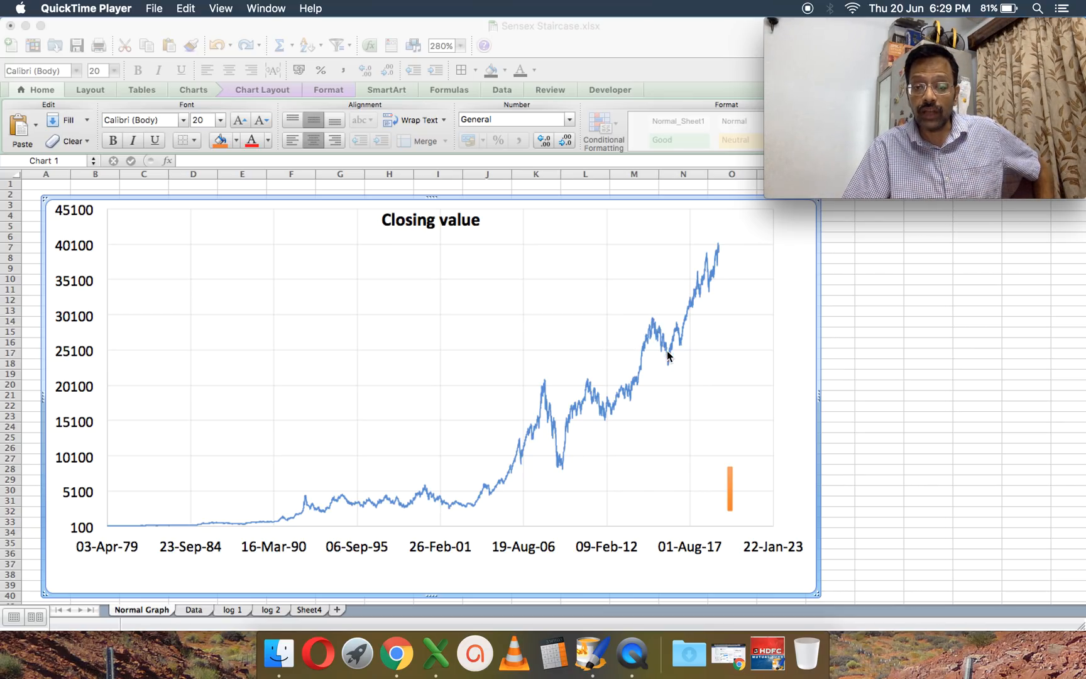
pyautogui.moveTo(621, 430)
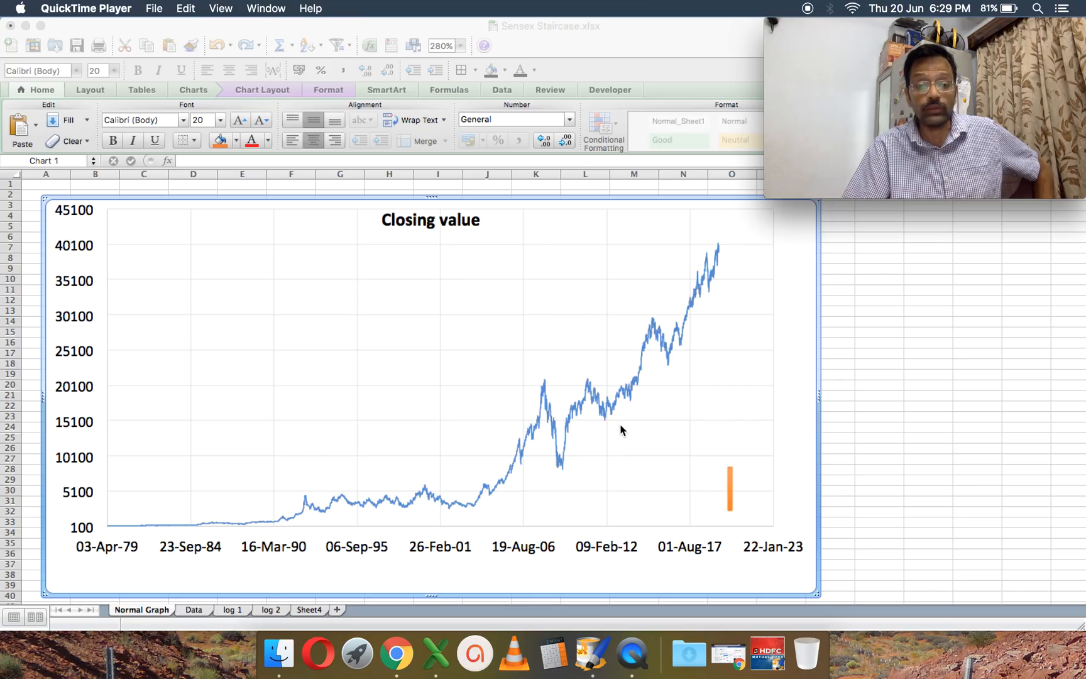
pyautogui.moveTo(618, 430)
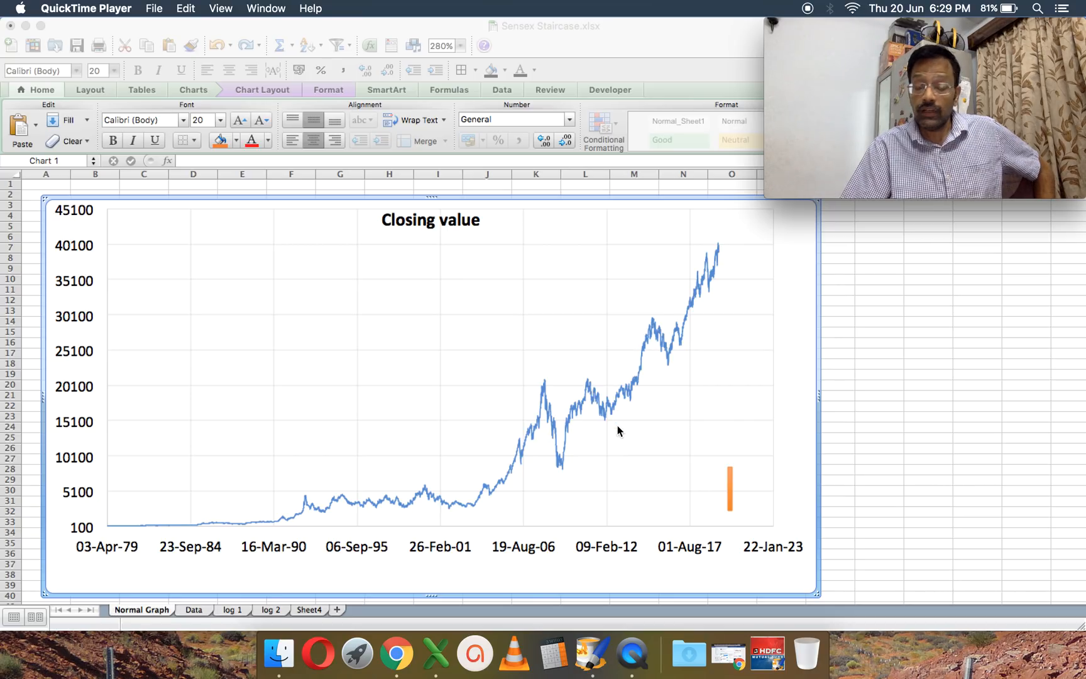
pyautogui.moveTo(627, 426)
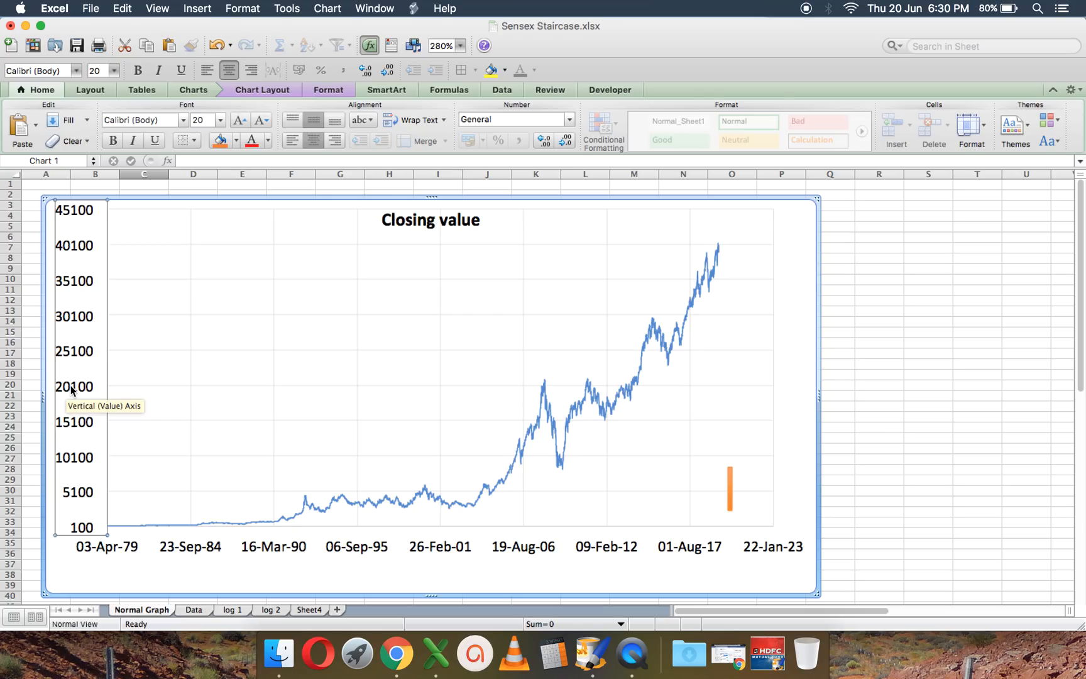
# - Switch the chart's vertical value axis to a logarithmic scale via Format Axis
pyautogui.rightClick(74, 390)
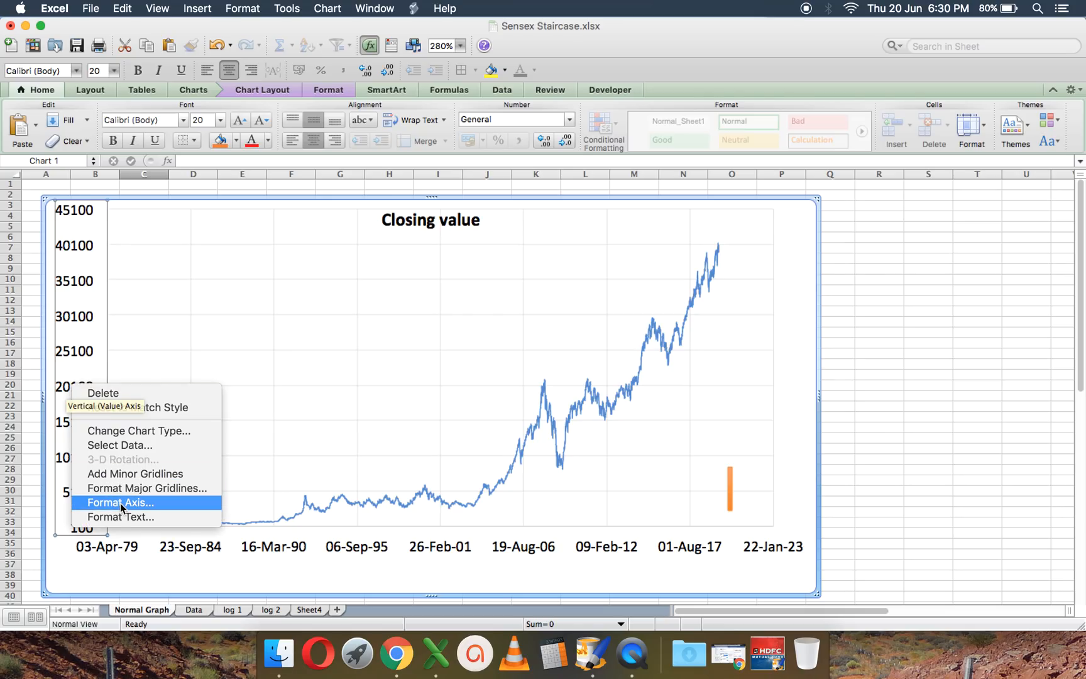
pyautogui.click(119, 501)
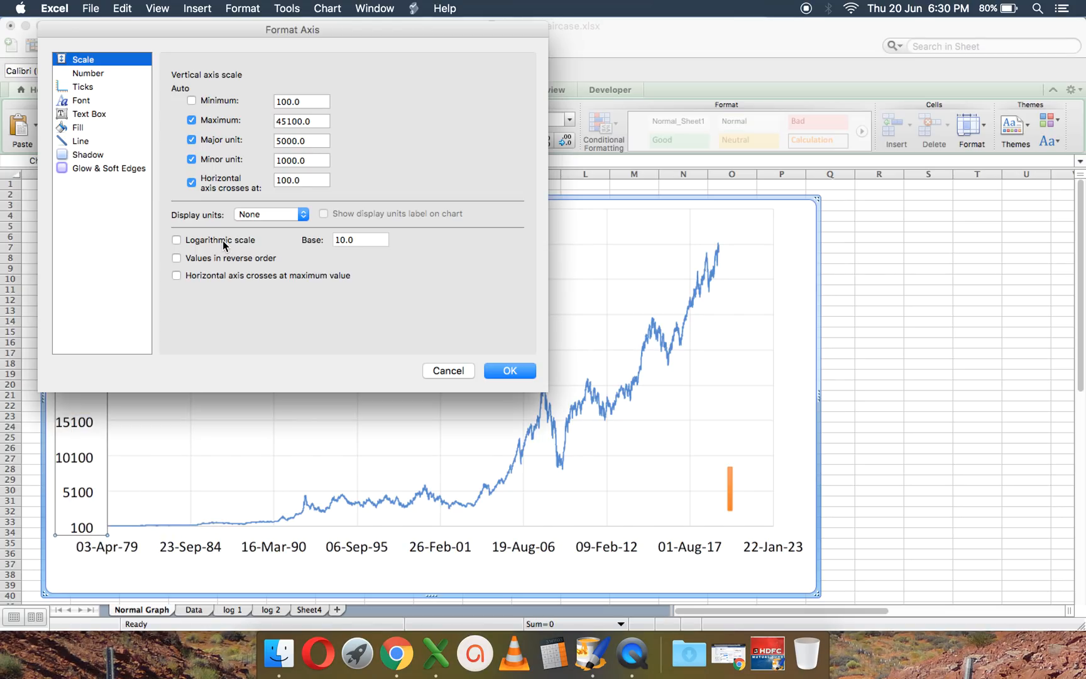
pyautogui.click(511, 371)
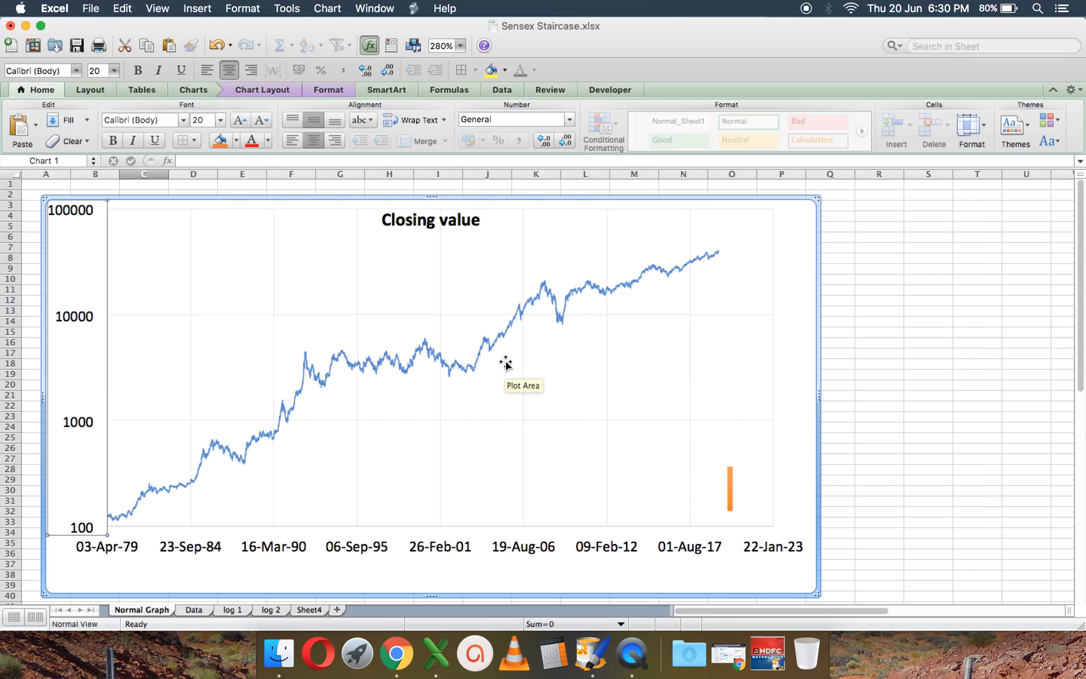
pyautogui.click(635, 652)
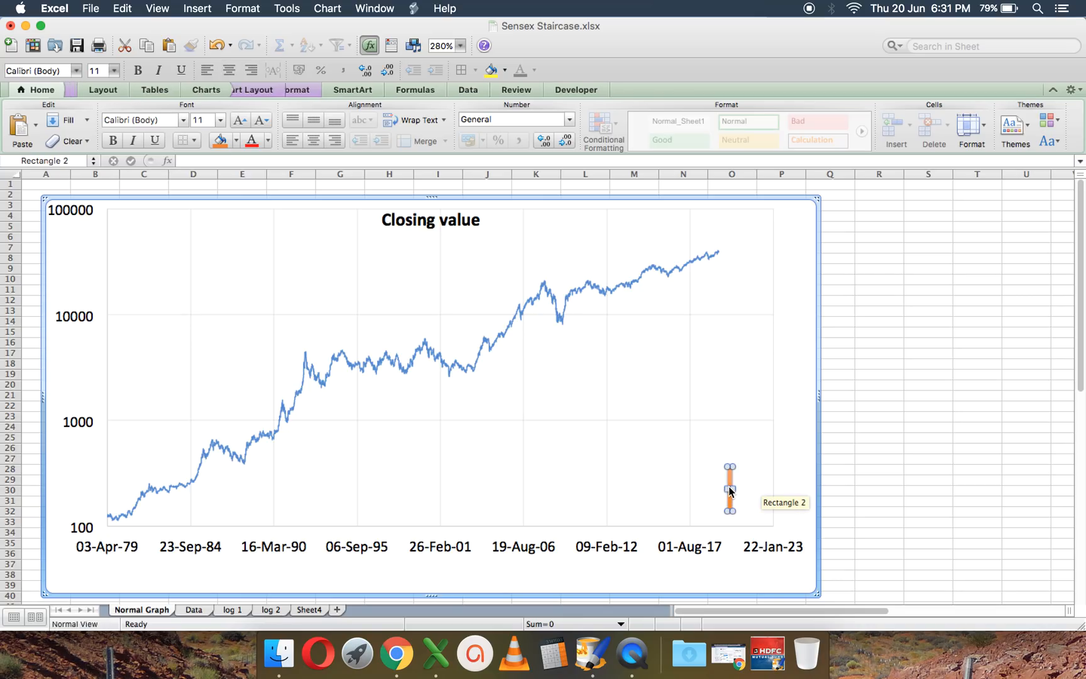
# - Move the orange bar to the 2008 drop, then onto the spike after 16-Mar-90
pyautogui.moveTo(729, 490); pyautogui.dragTo(539, 301)
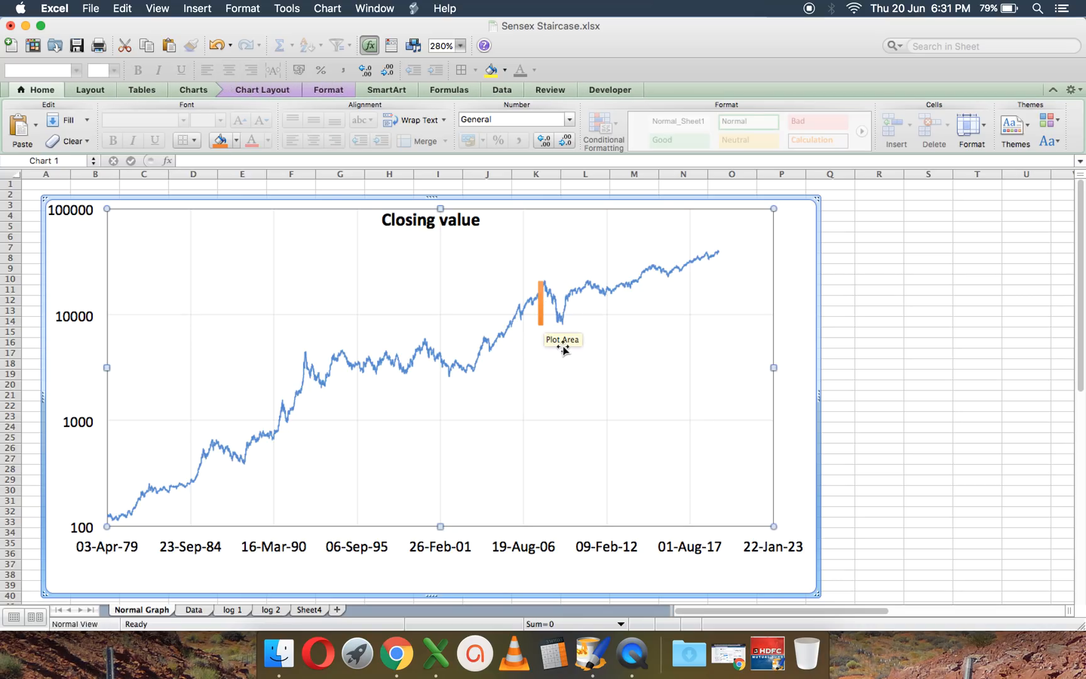
pyautogui.moveTo(552, 356)
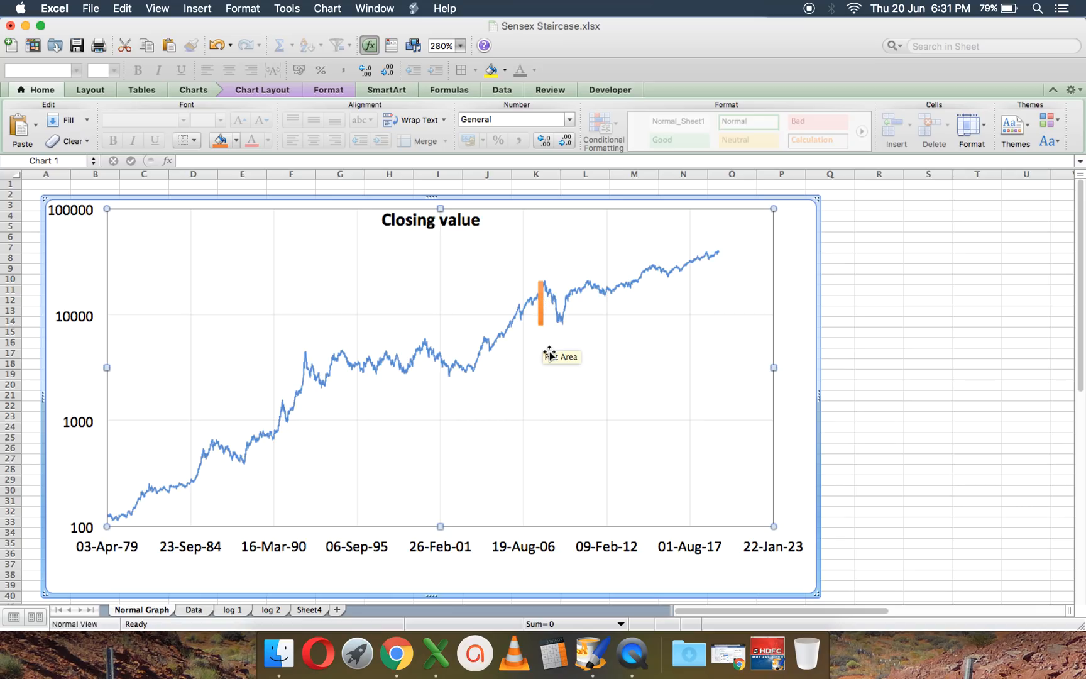
pyautogui.click(541, 302)
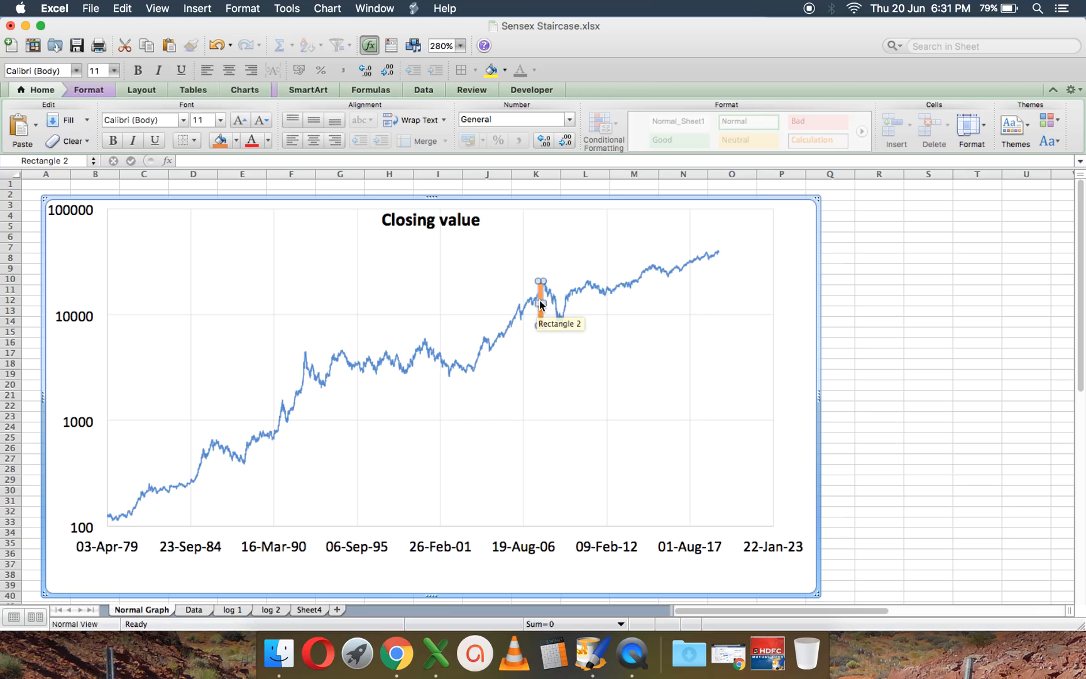
pyautogui.moveTo(541, 298); pyautogui.dragTo(298, 371)
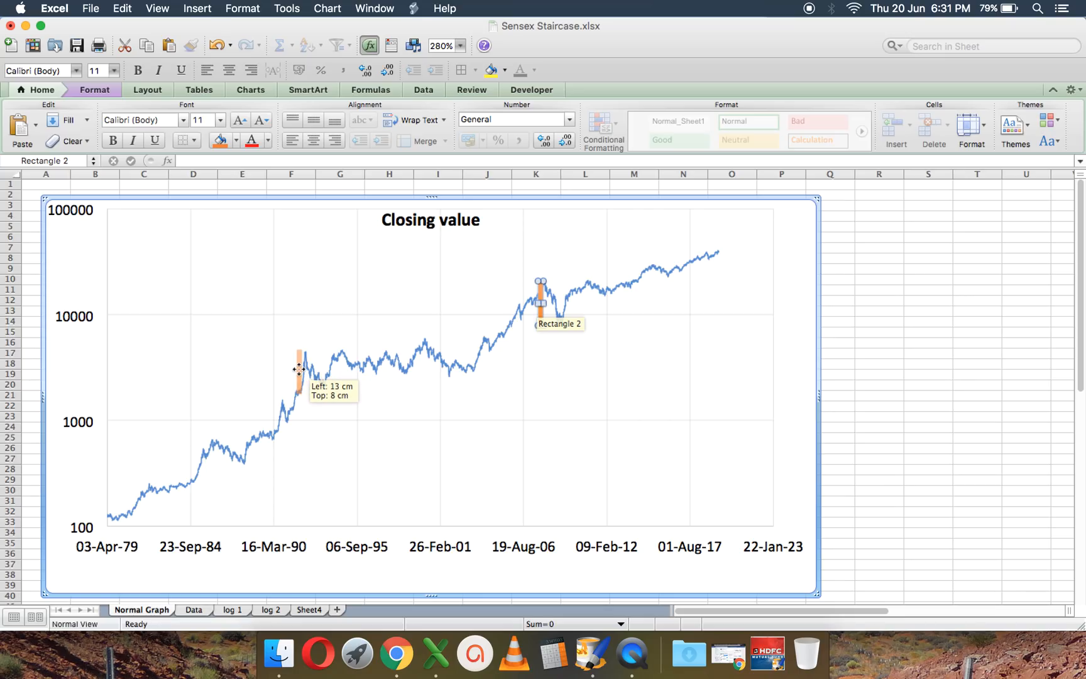
pyautogui.moveTo(541, 298); pyautogui.dragTo(302, 375)
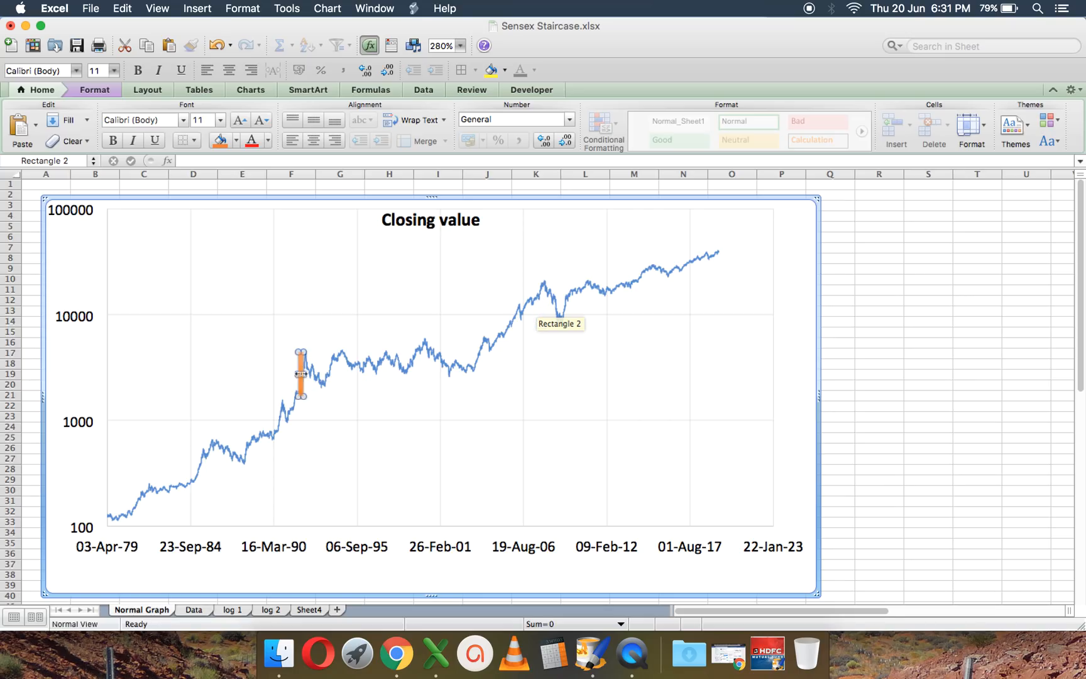
pyautogui.click(601, 613)
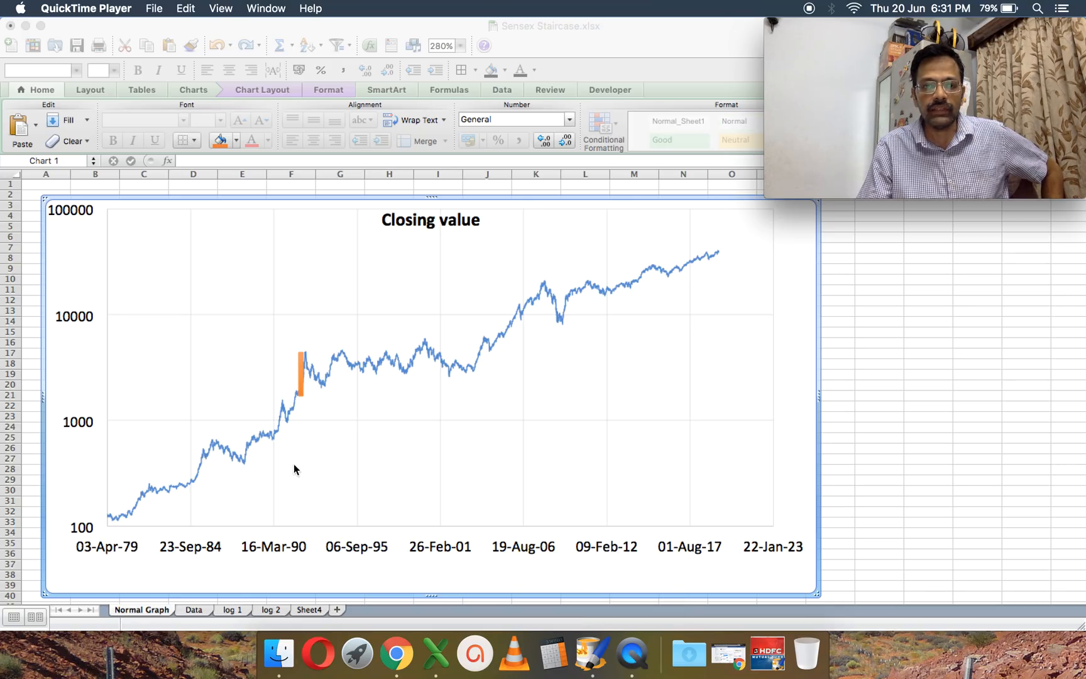
pyautogui.moveTo(326, 396)
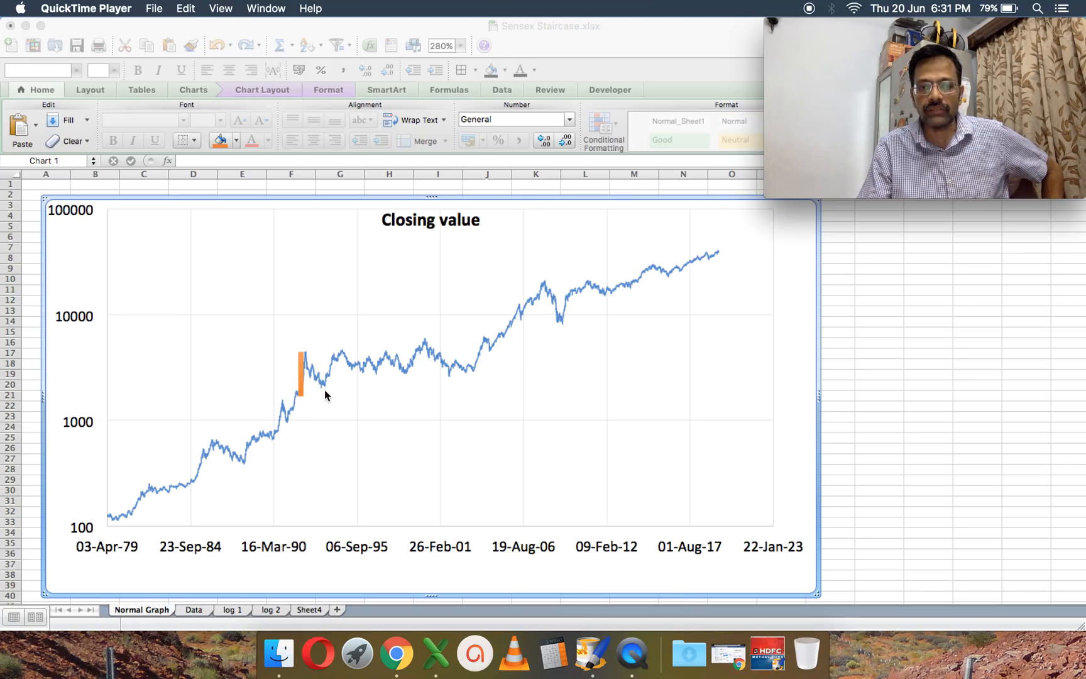
pyautogui.moveTo(320, 407)
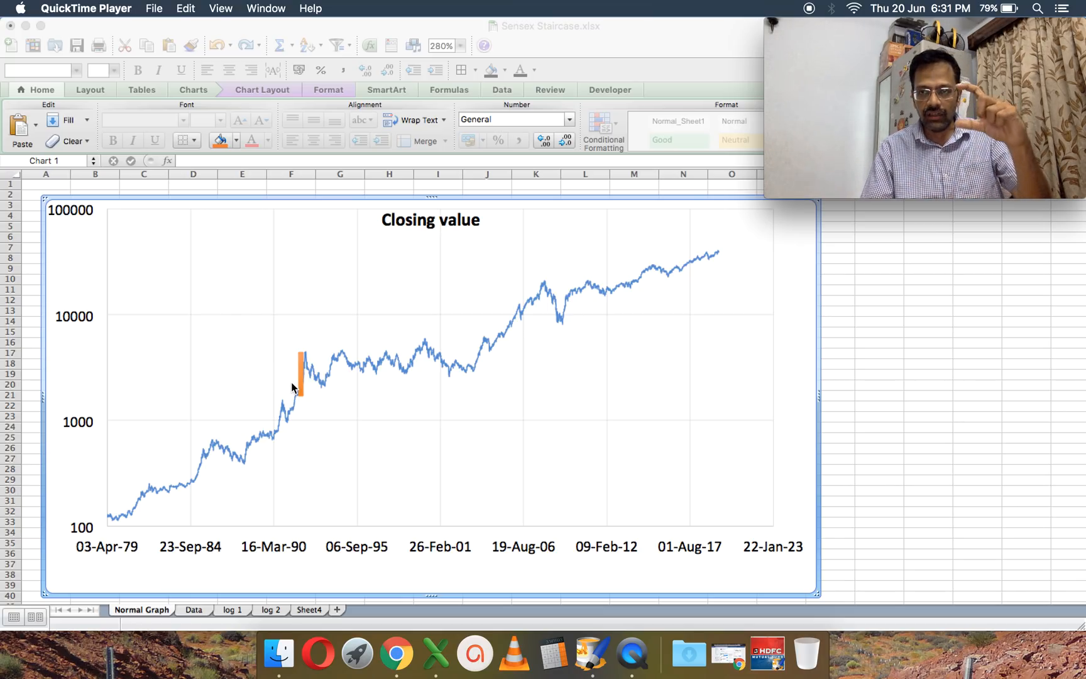
pyautogui.moveTo(288, 381)
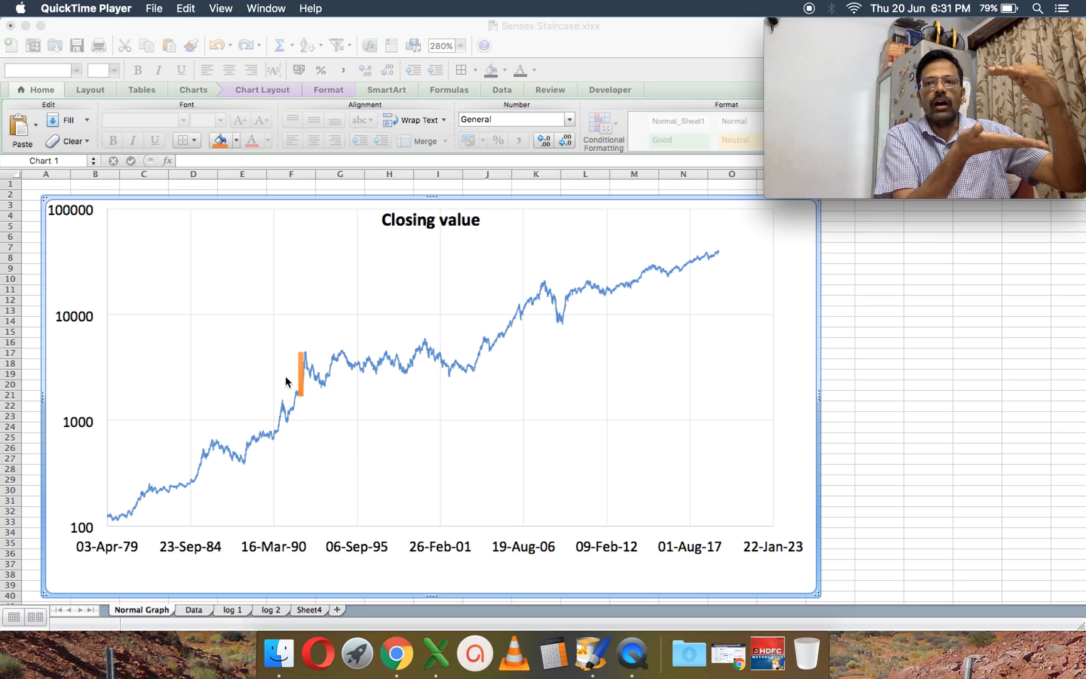
pyautogui.moveTo(392, 437)
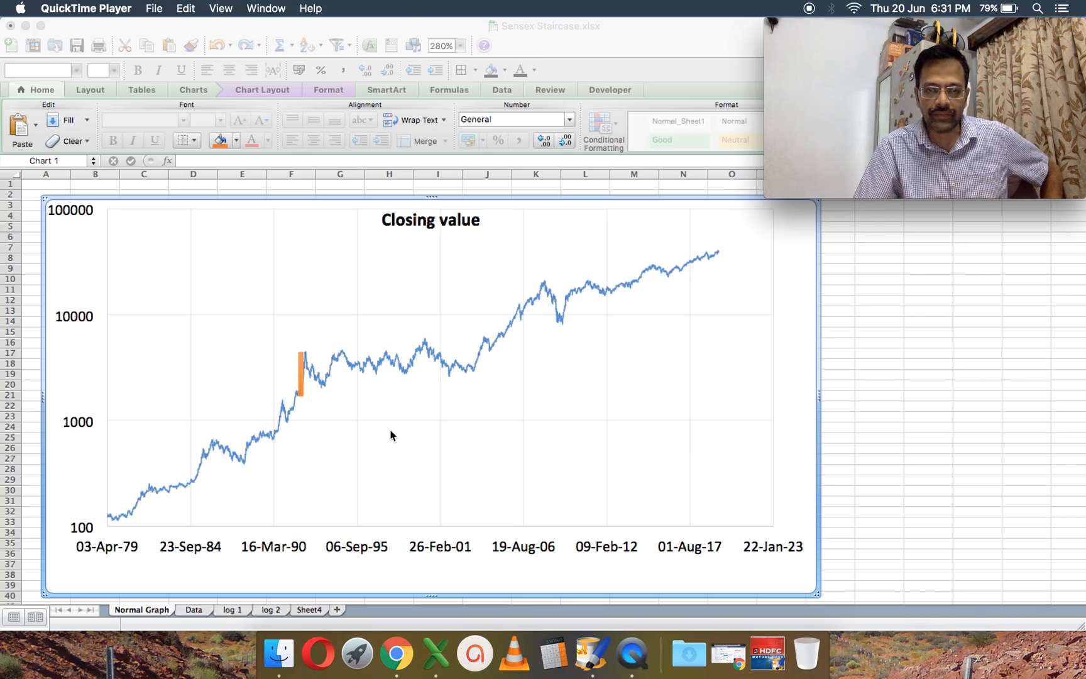
pyautogui.click(301, 371)
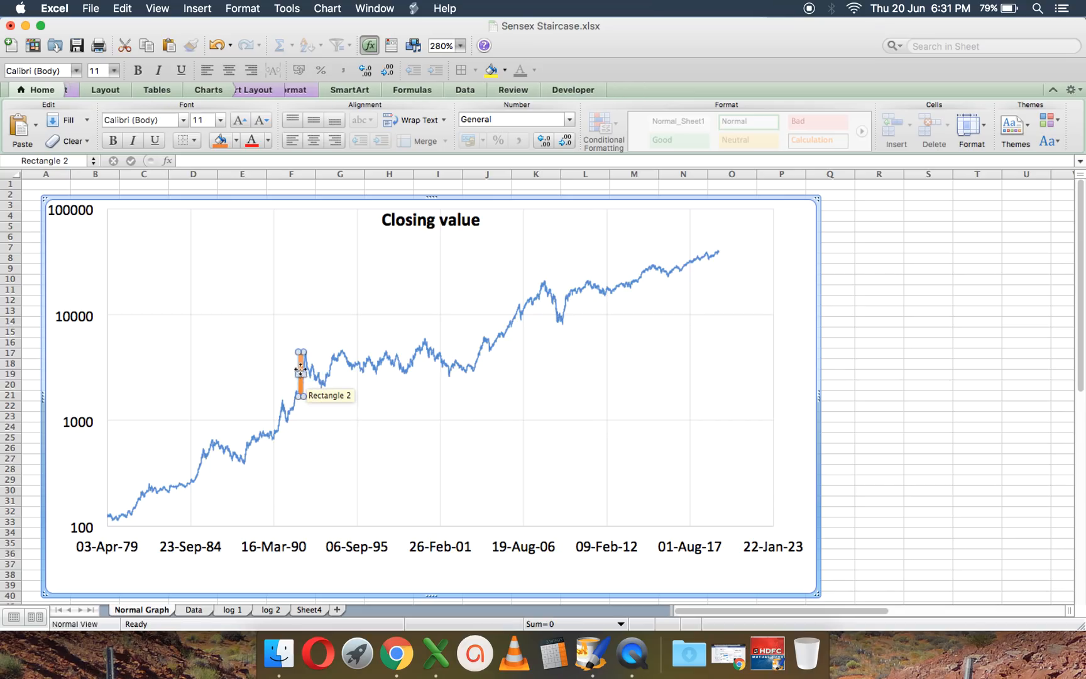
pyautogui.moveTo(301, 367); pyautogui.dragTo(650, 281)
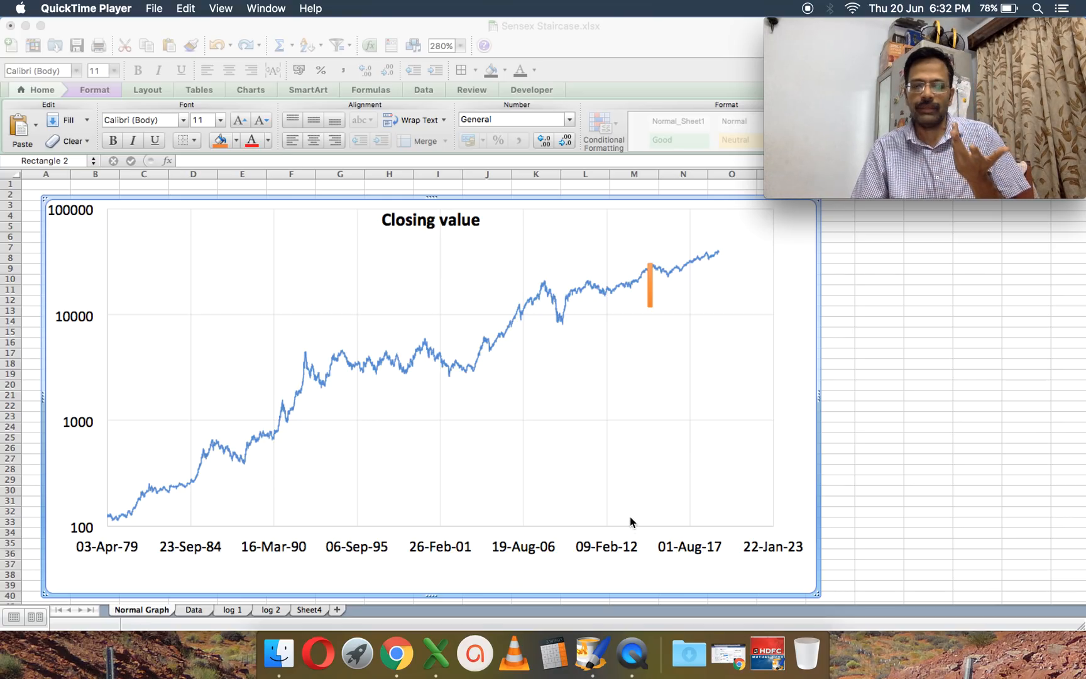
pyautogui.moveTo(825, 348)
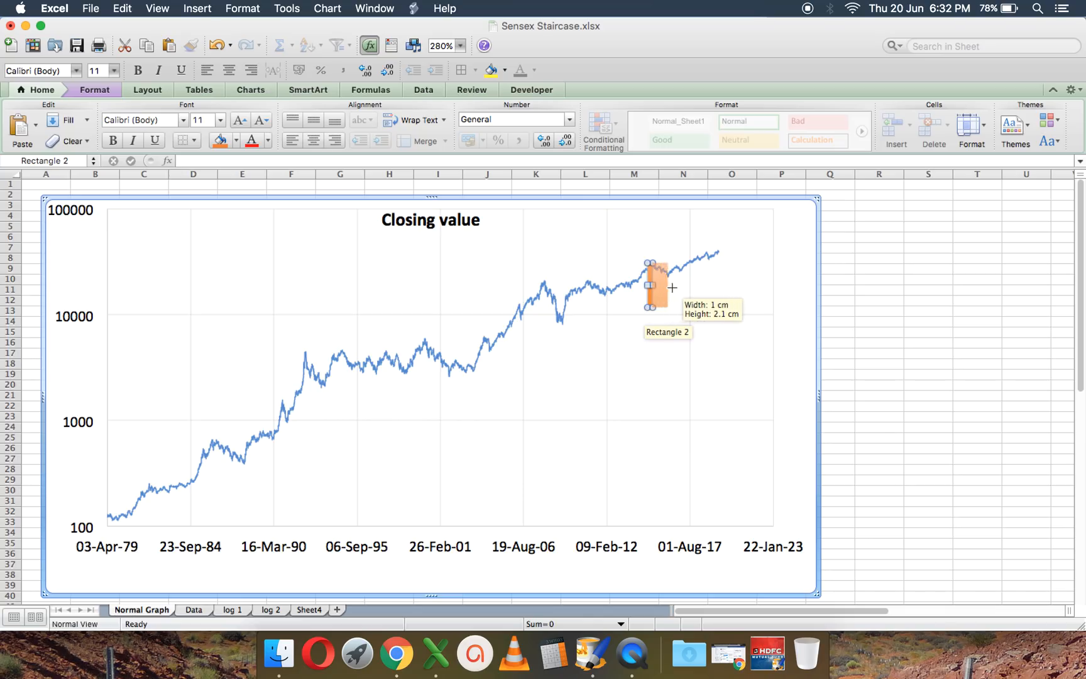
pyautogui.moveTo(665, 287); pyautogui.dragTo(703, 287)
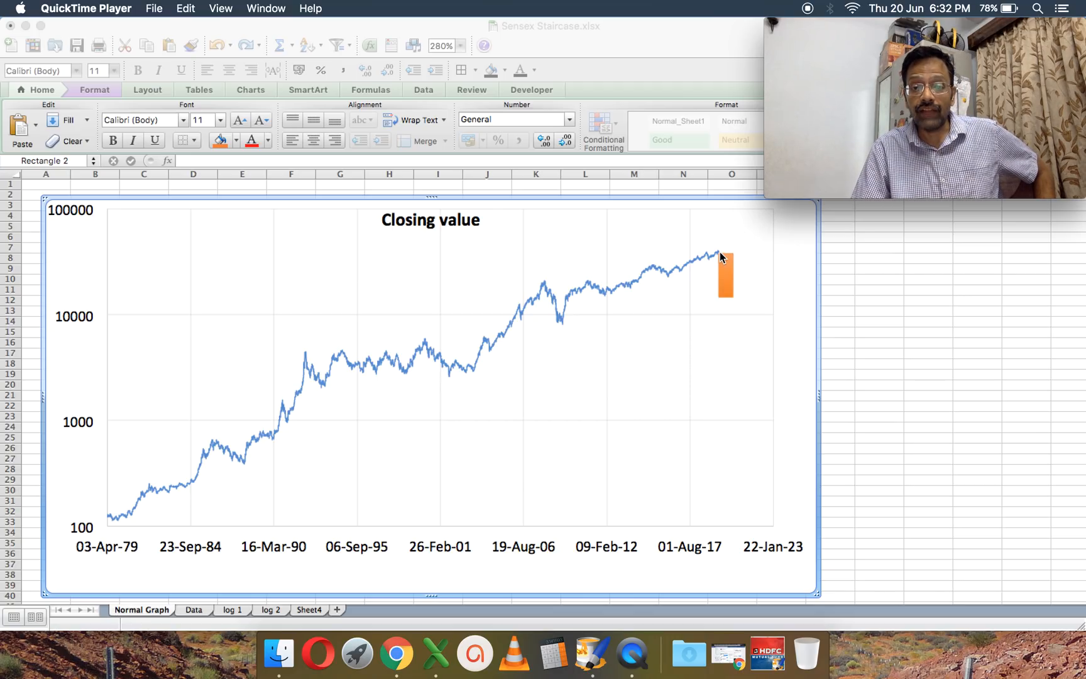
pyautogui.moveTo(728, 303)
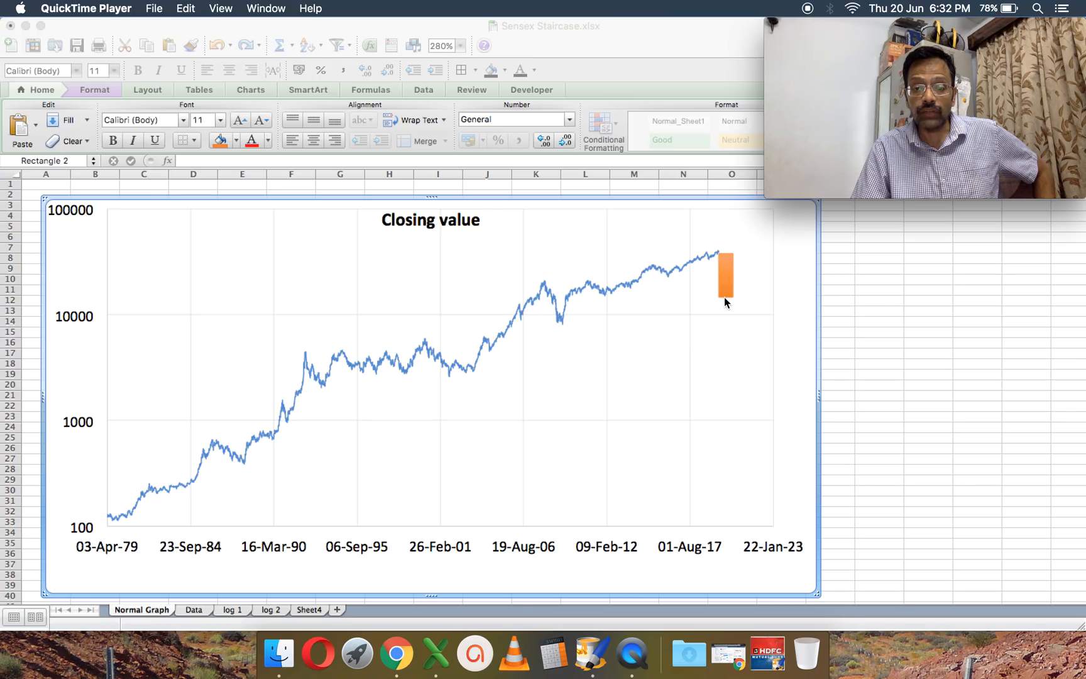
pyautogui.moveTo(583, 309)
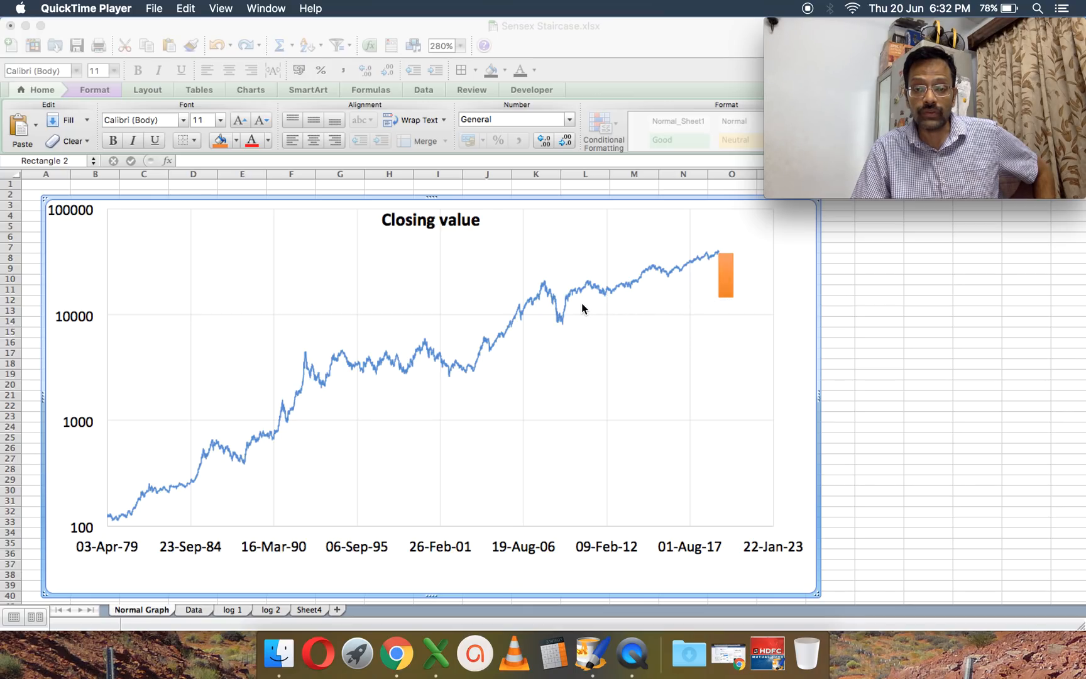
pyautogui.moveTo(569, 307)
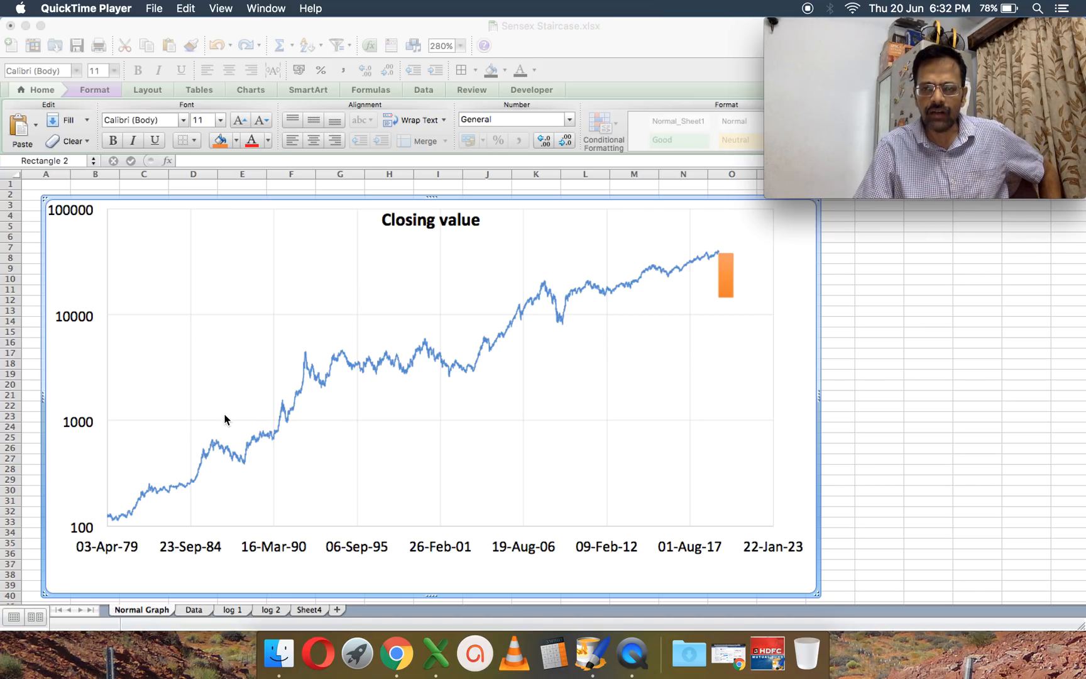
pyautogui.moveTo(56, 398)
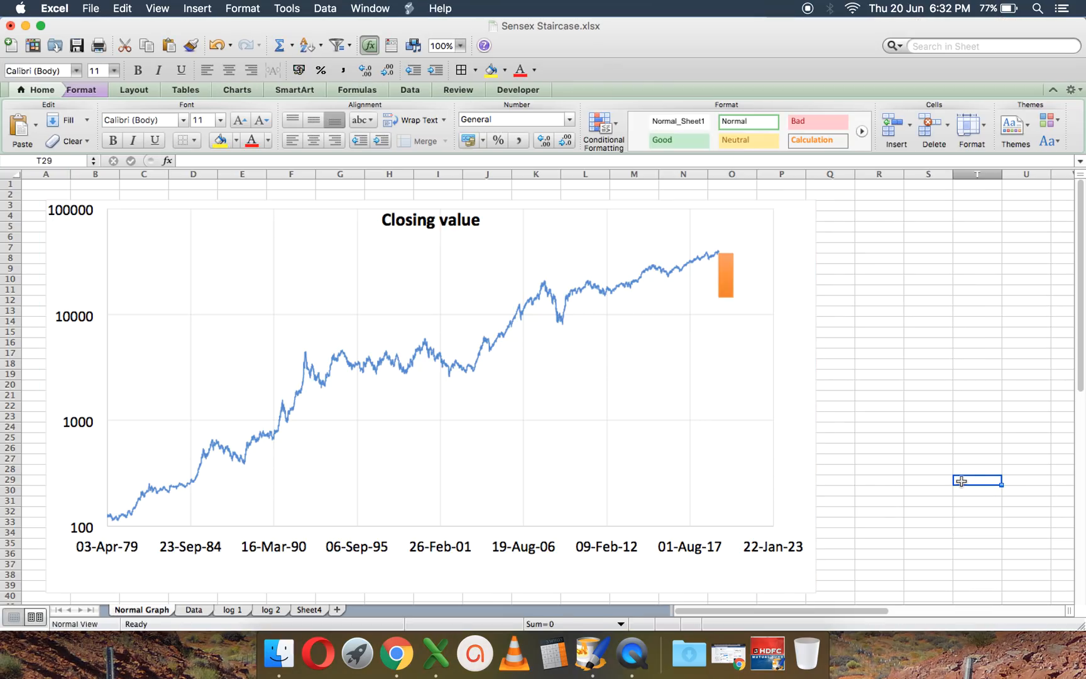
# - On the Data sheet, try a log10 formula in G2, then replace it with =10^F2 giving 124.15
pyautogui.click(195, 610)
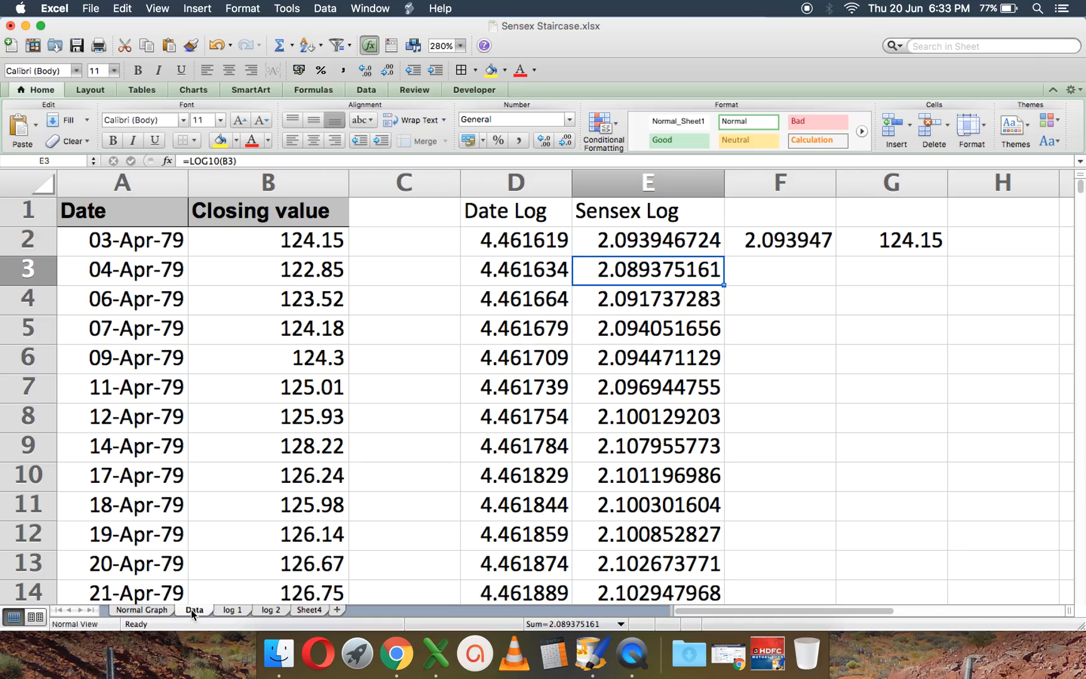
pyautogui.moveTo(912, 248)
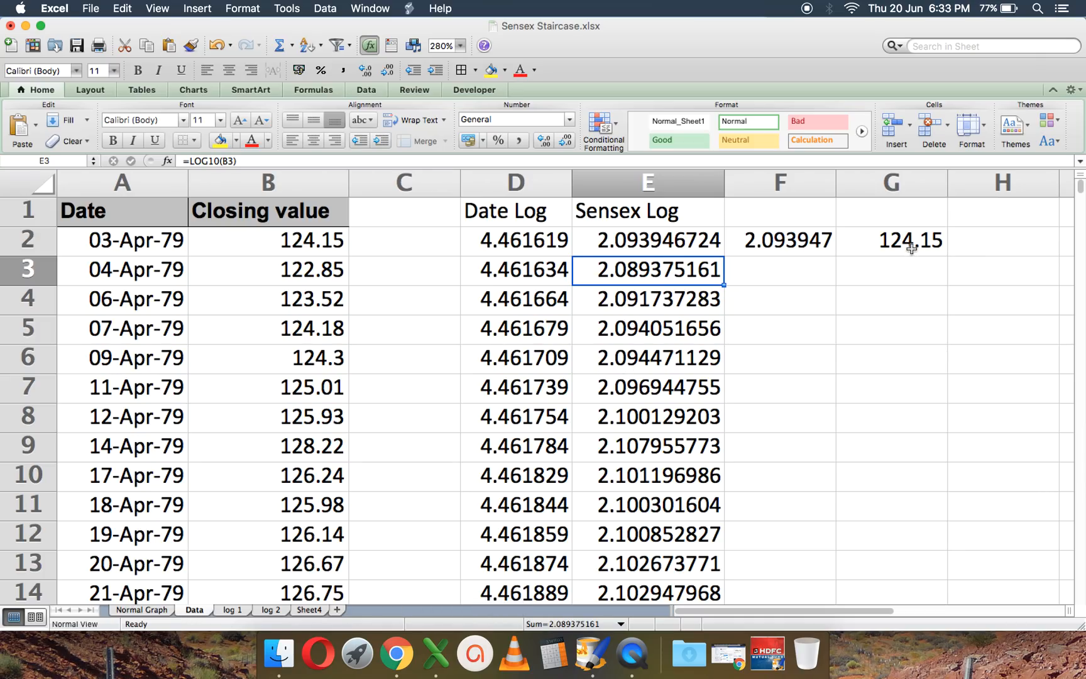
pyautogui.click(891, 241)
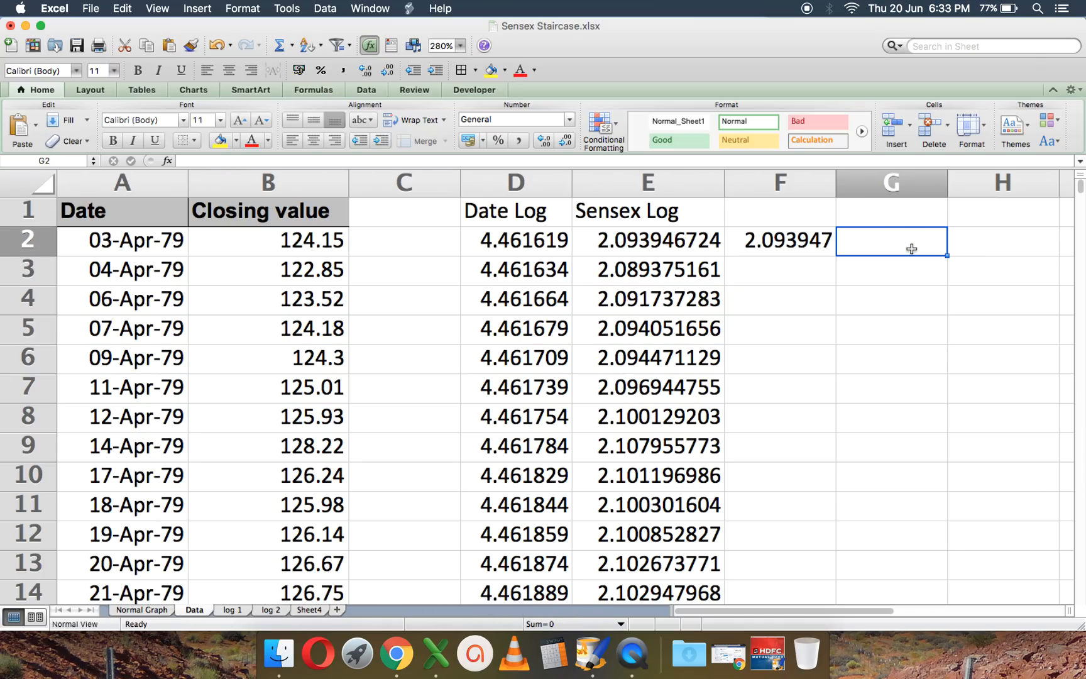
pyautogui.write('=')
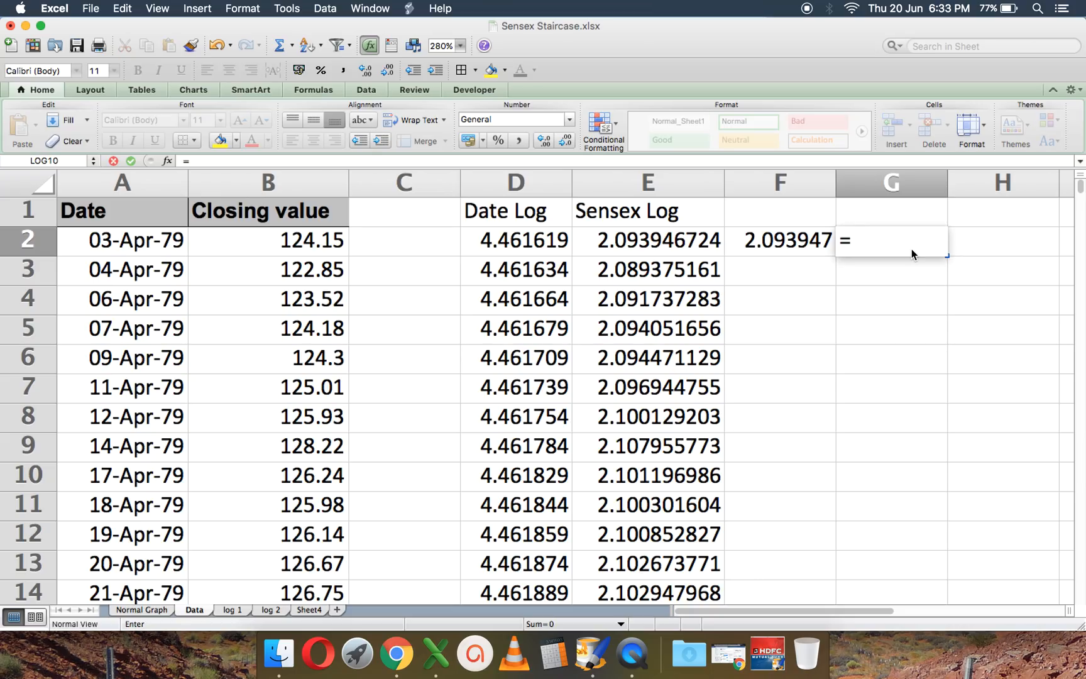
pyautogui.write('log10')
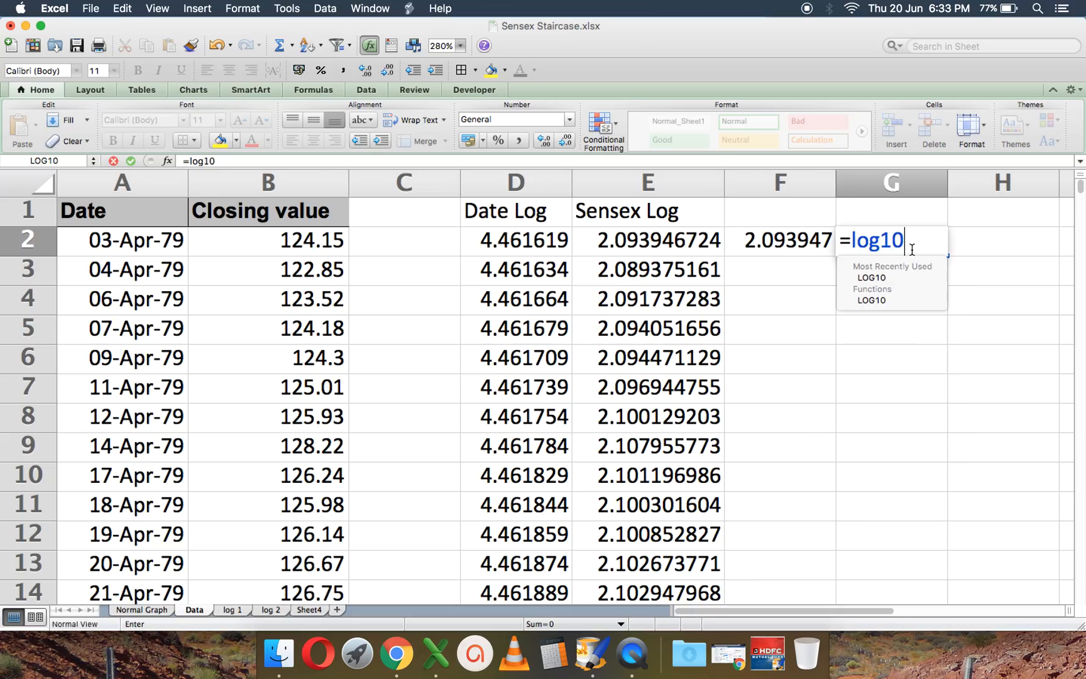
pyautogui.click(269, 240)
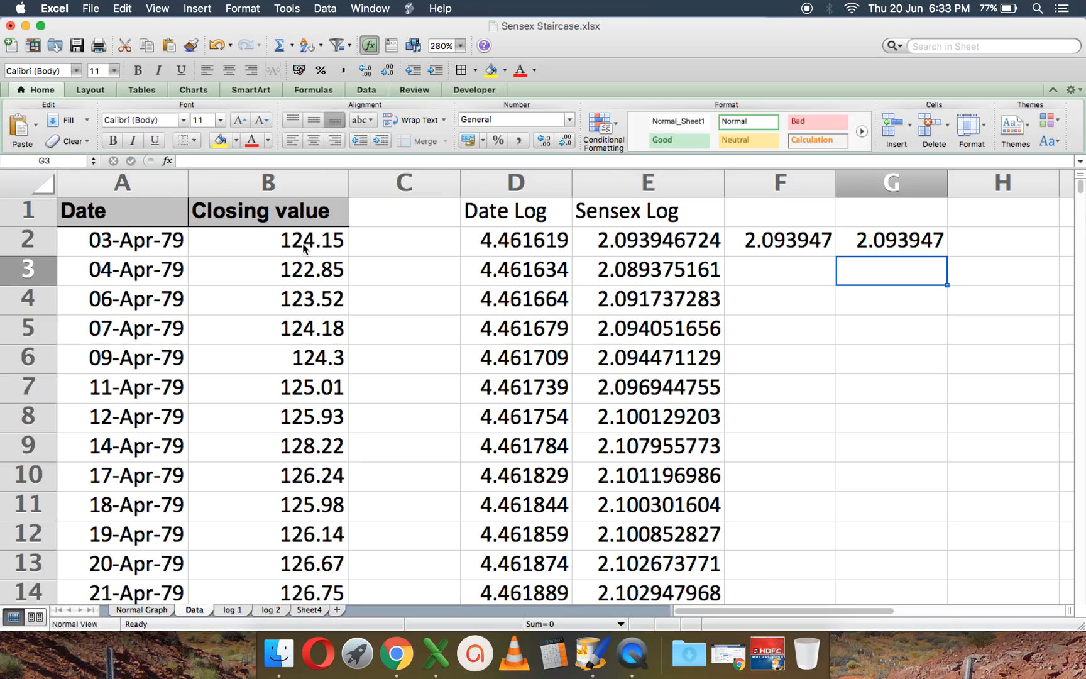
pyautogui.click(892, 240)
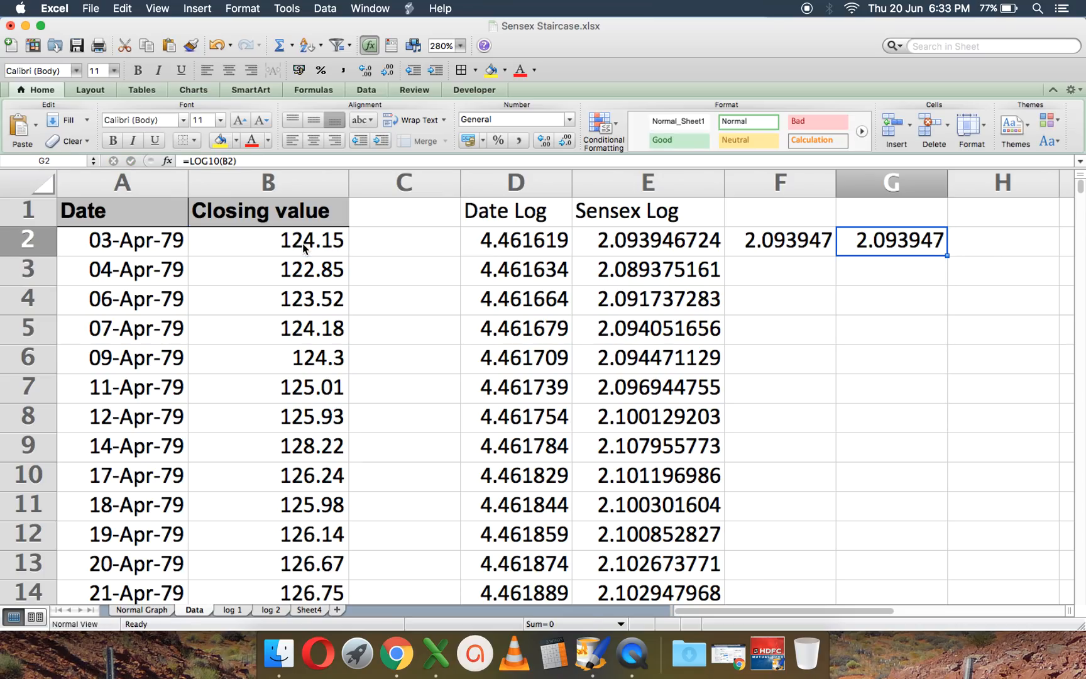
pyautogui.press('Delete')
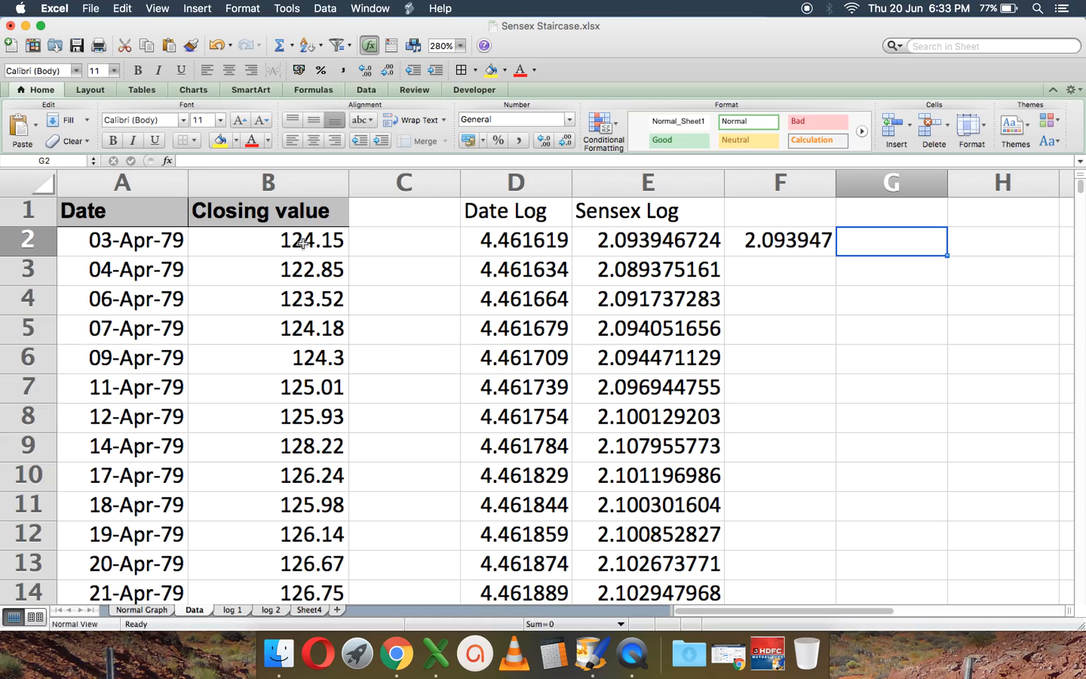
pyautogui.write('=10')
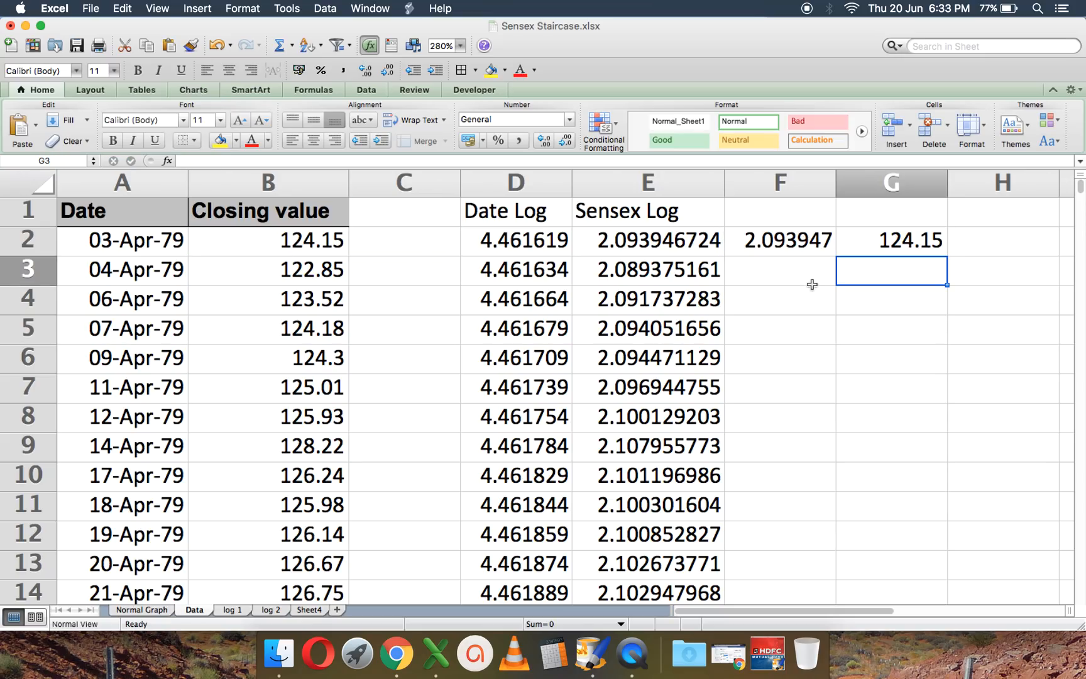
pyautogui.moveTo(282, 250)
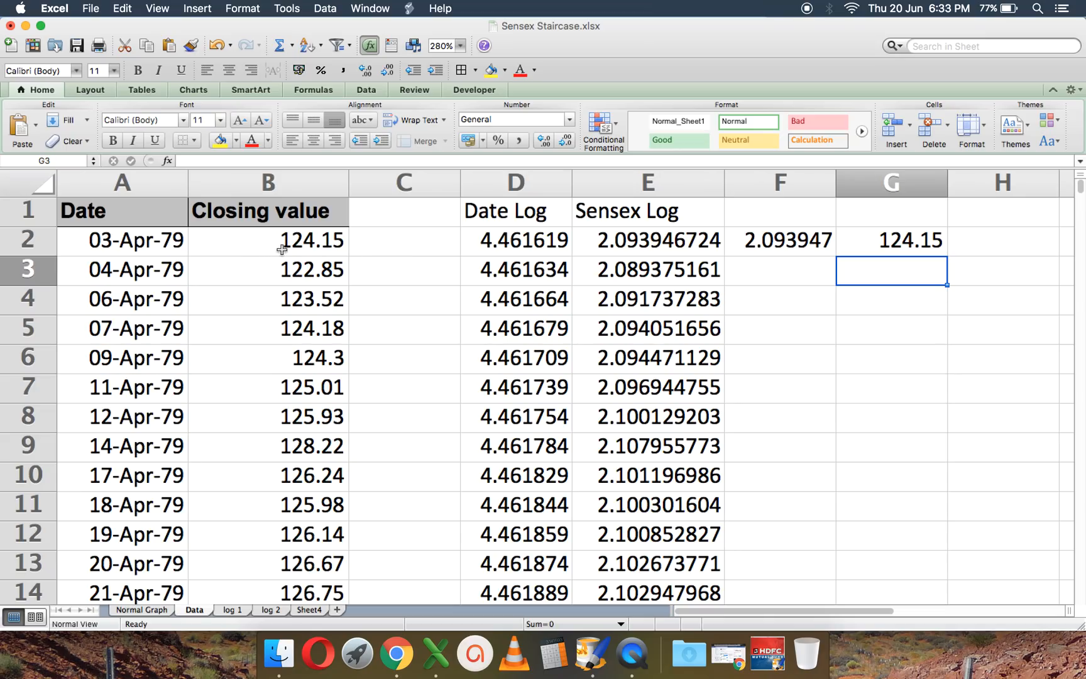
pyautogui.moveTo(631, 651)
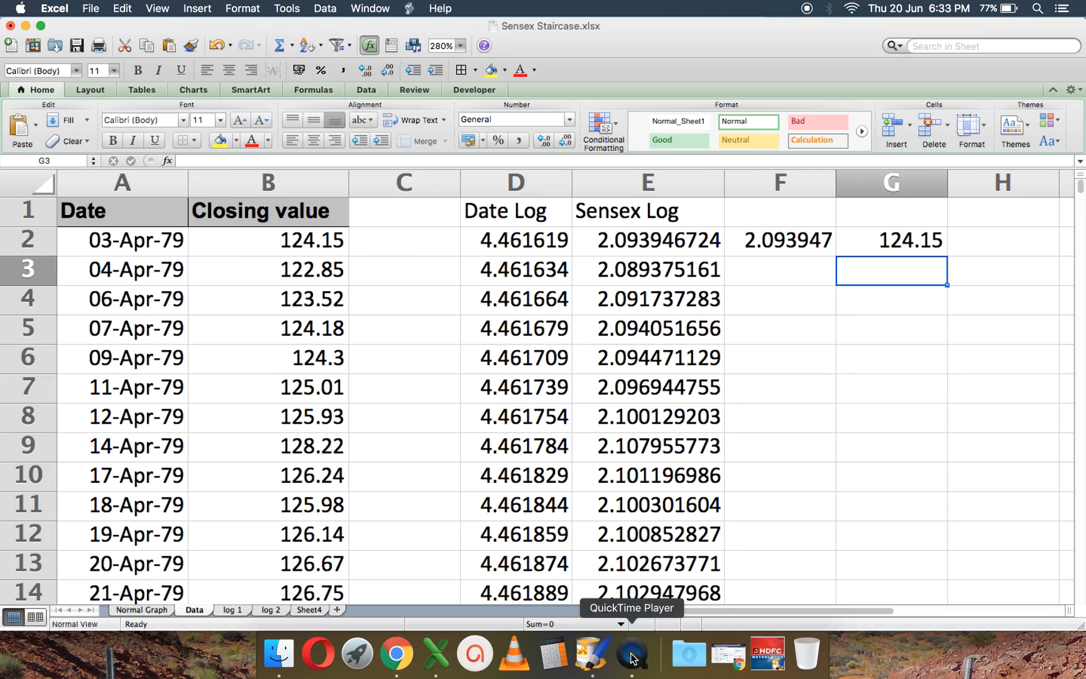
# - Enter the test values =10^2 in G4 and 1000 in G5 below it
pyautogui.click(630, 650)
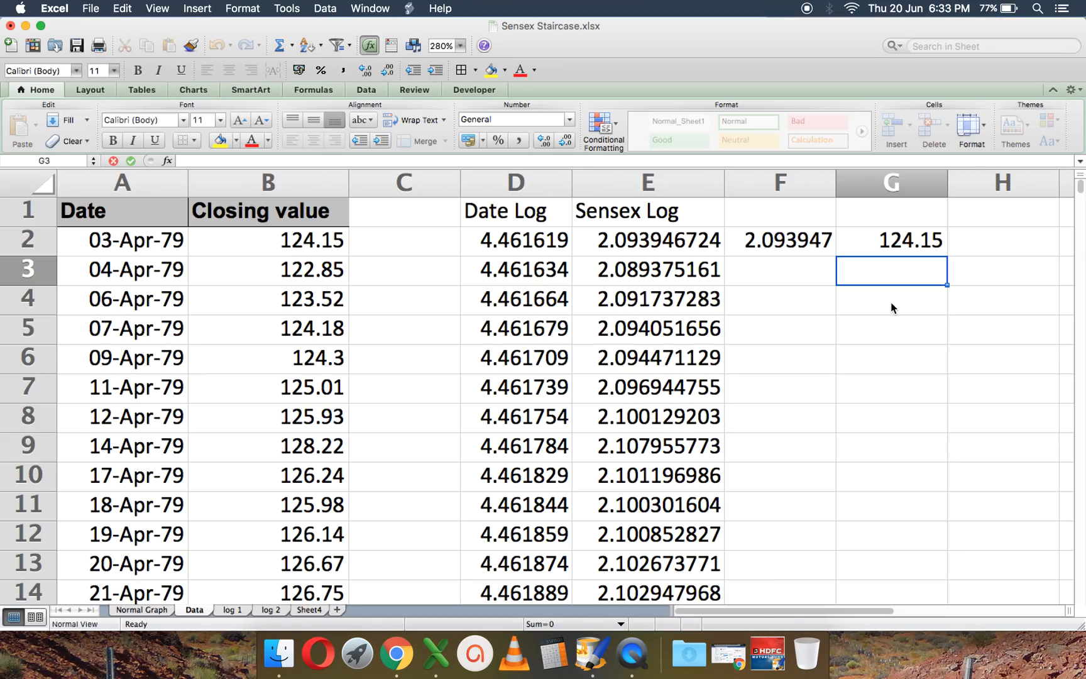
pyautogui.write('=10')
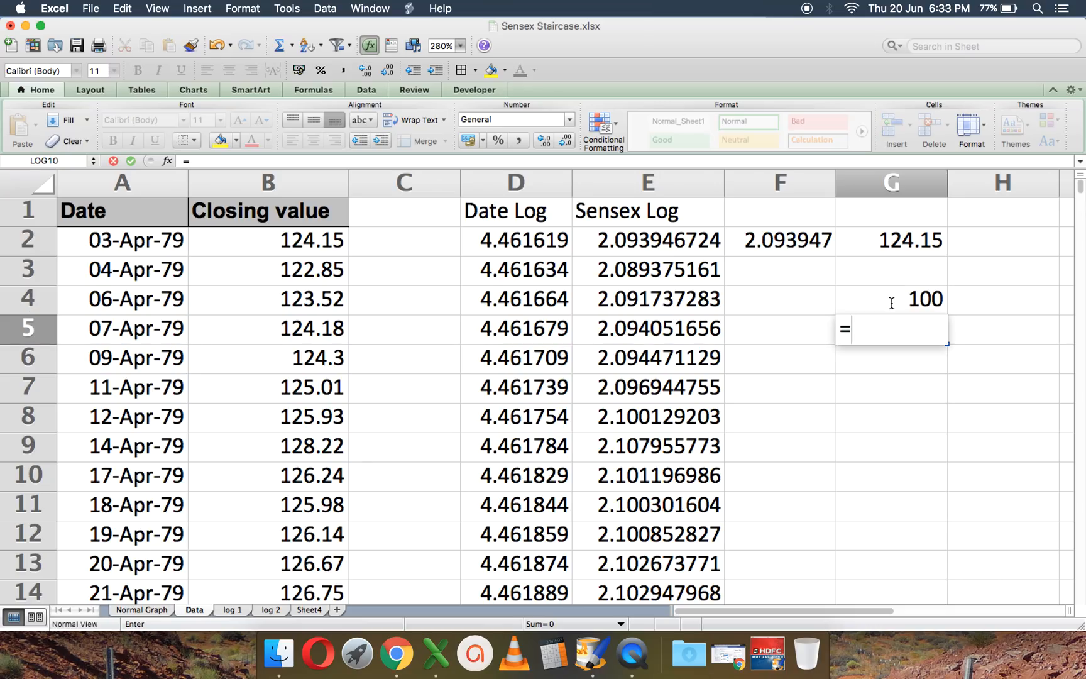
pyautogui.write('1000')
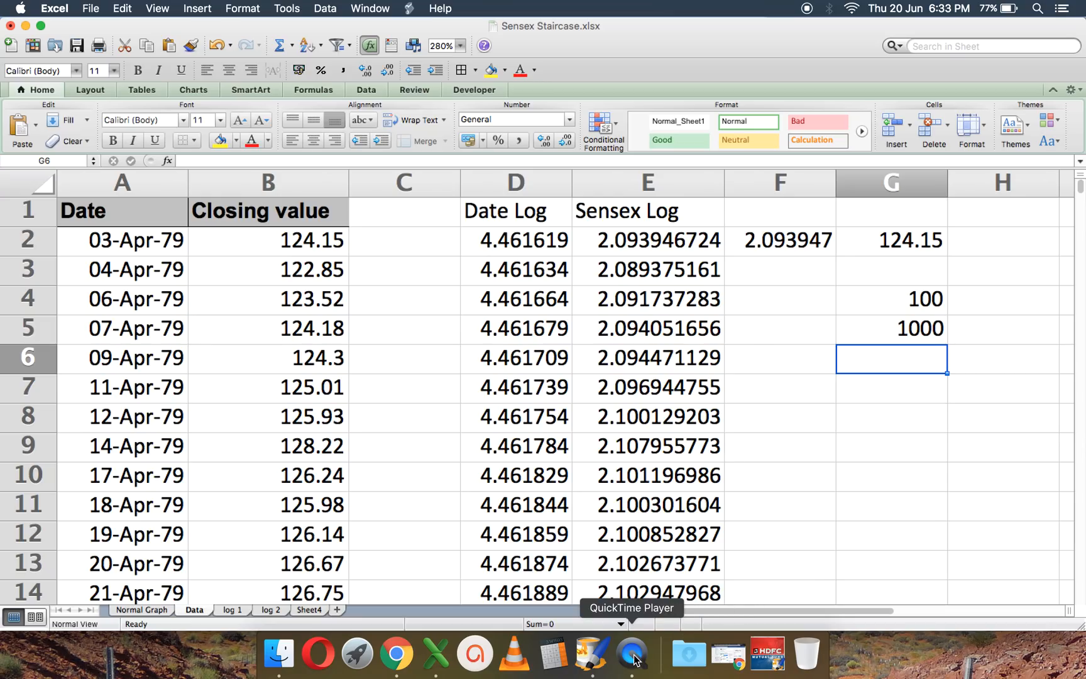
pyautogui.click(631, 651)
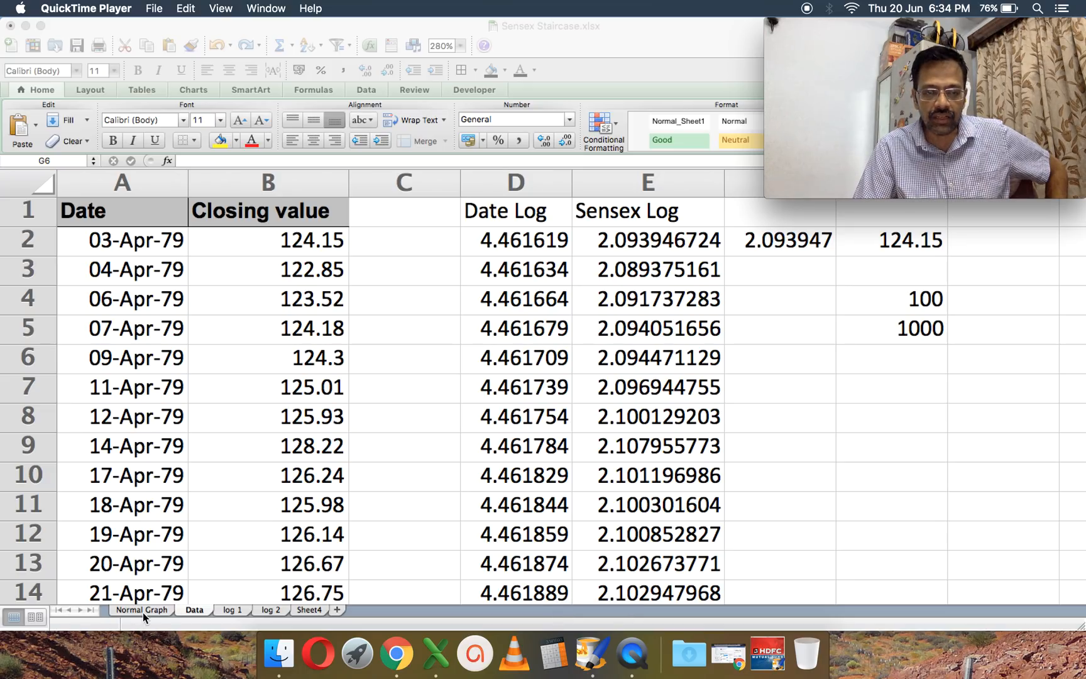
# - Revisit the Closing value chart, check E2's =LOG10(B2) on the Data sheet, and move to the manual log chart sheet
pyautogui.click(141, 610)
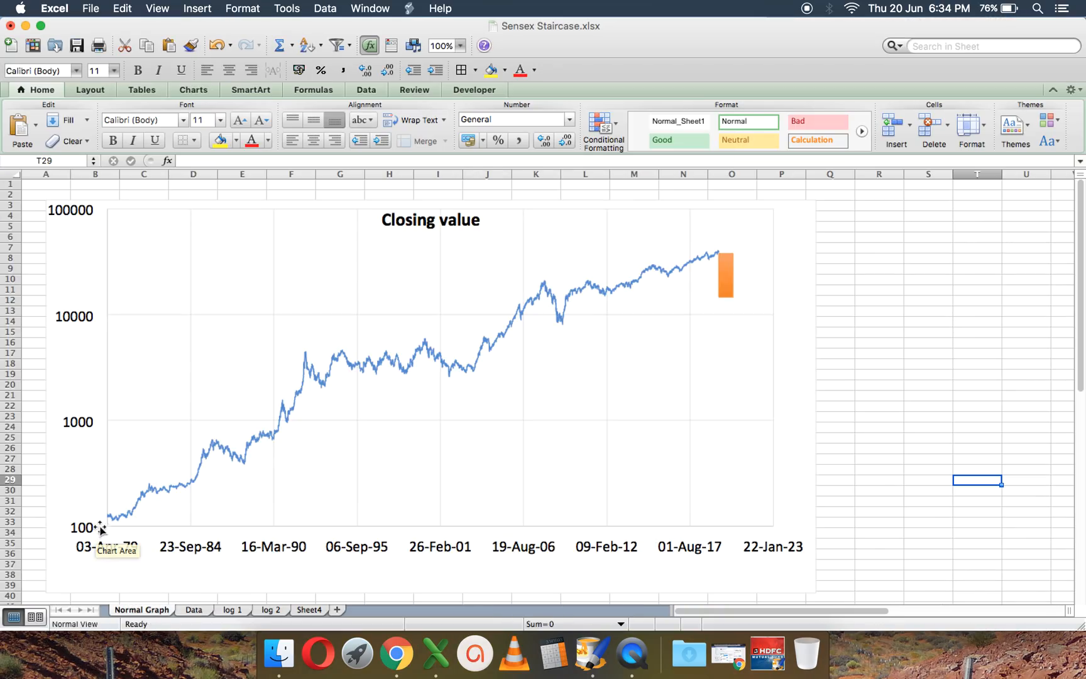
pyautogui.moveTo(92, 540)
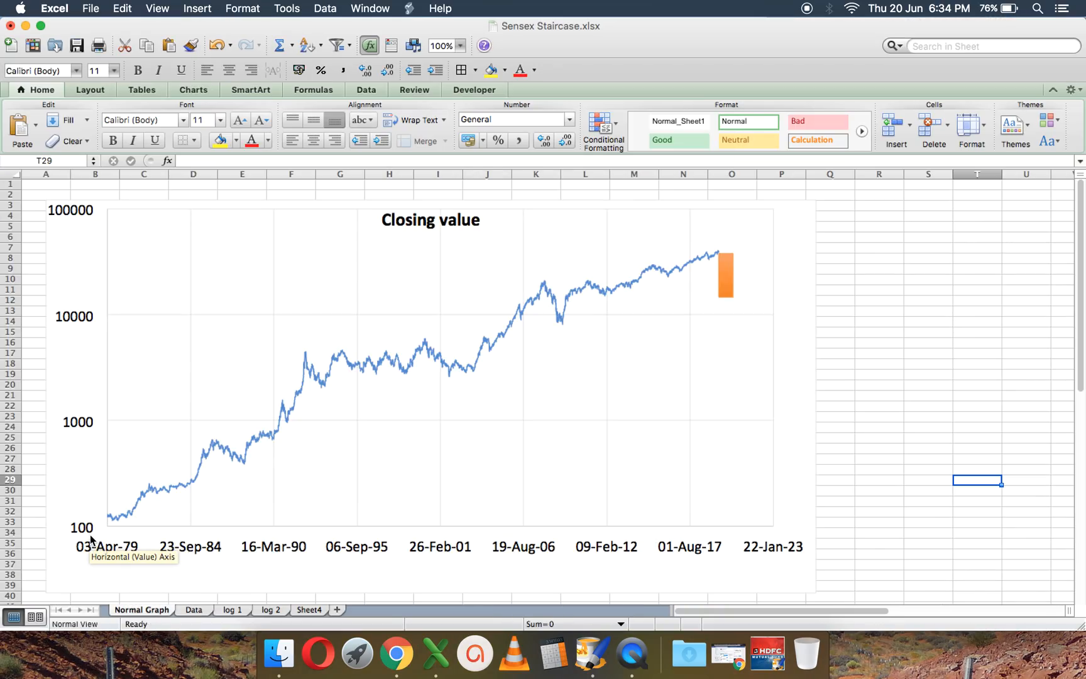
pyautogui.moveTo(96, 450)
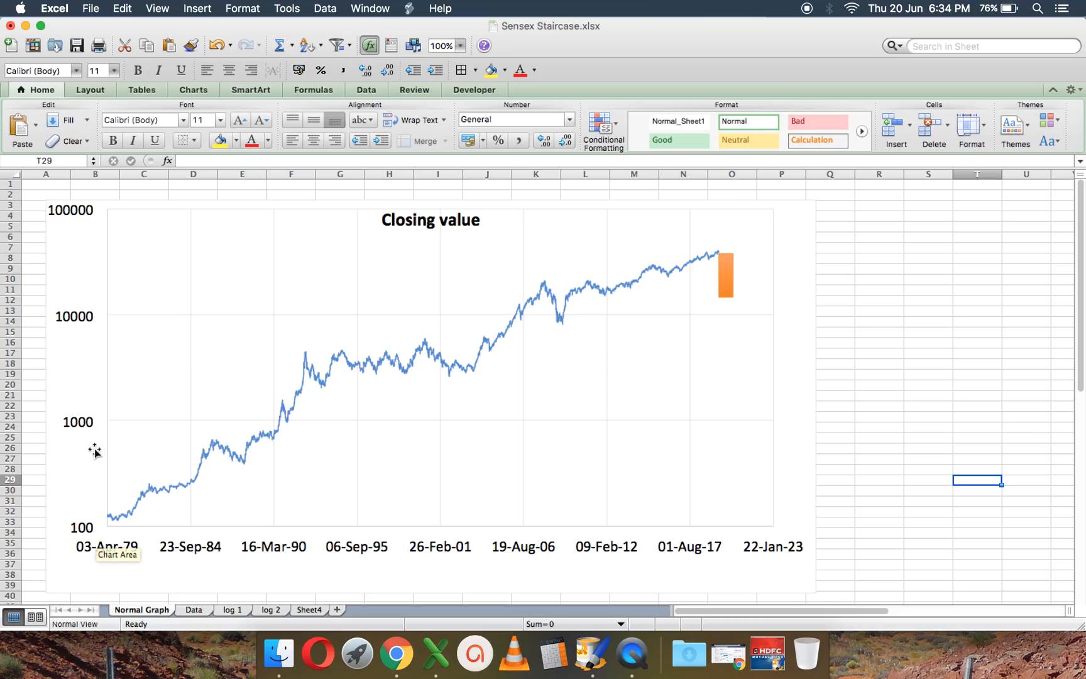
pyautogui.moveTo(104, 556)
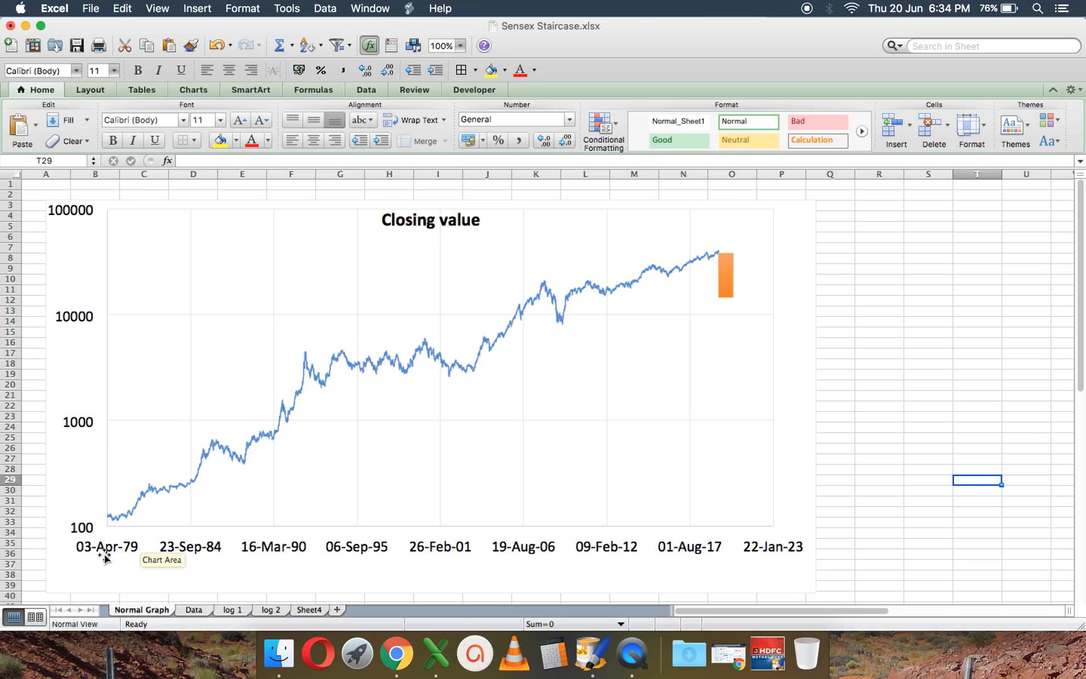
pyautogui.moveTo(553, 651)
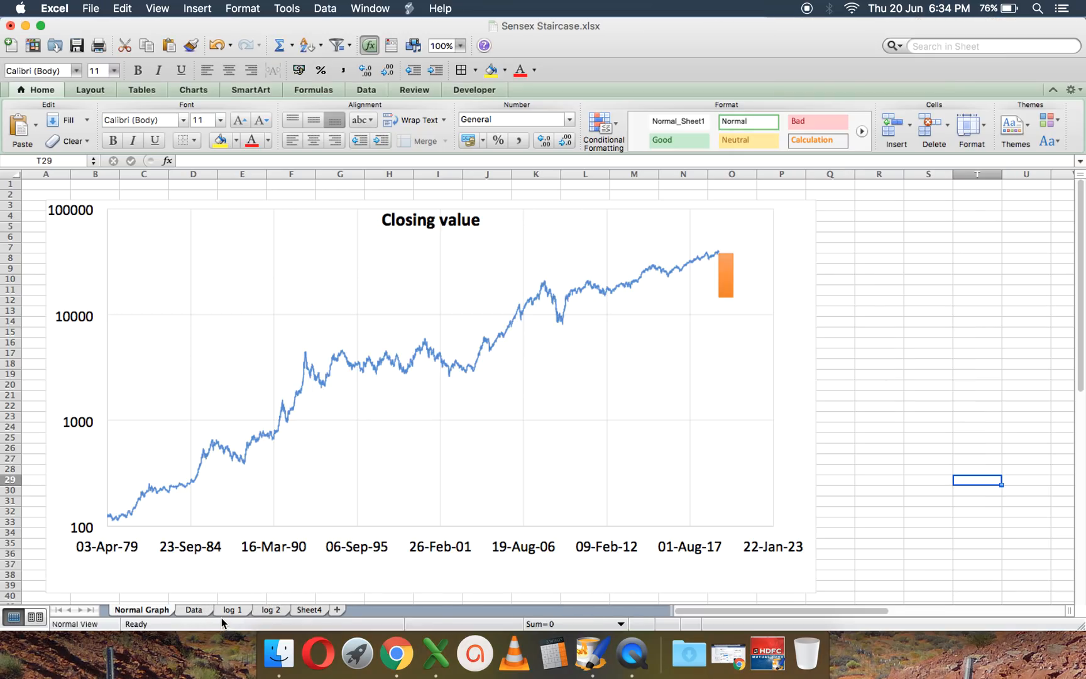
pyautogui.click(194, 610)
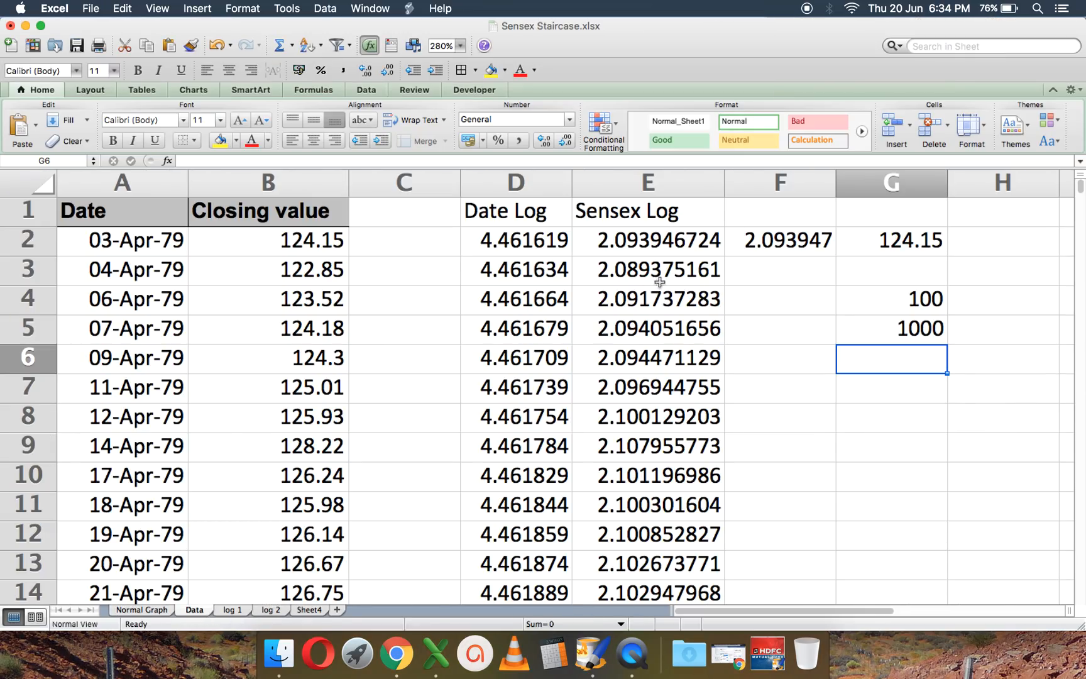
pyautogui.click(647, 240)
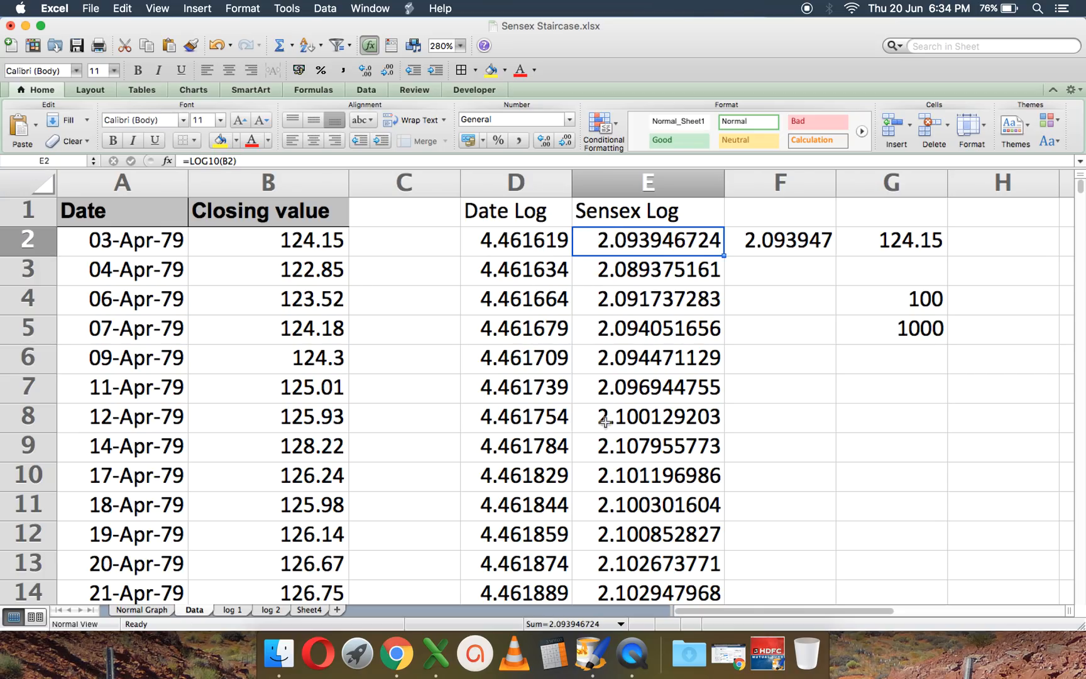
pyautogui.click(233, 610)
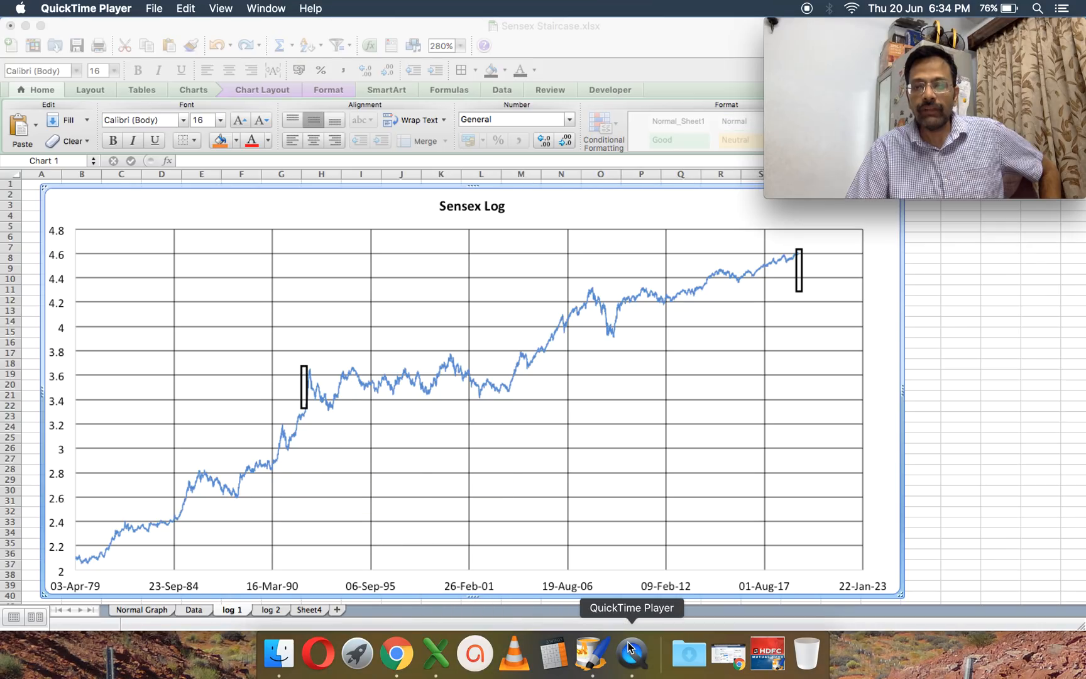
pyautogui.moveTo(133, 562)
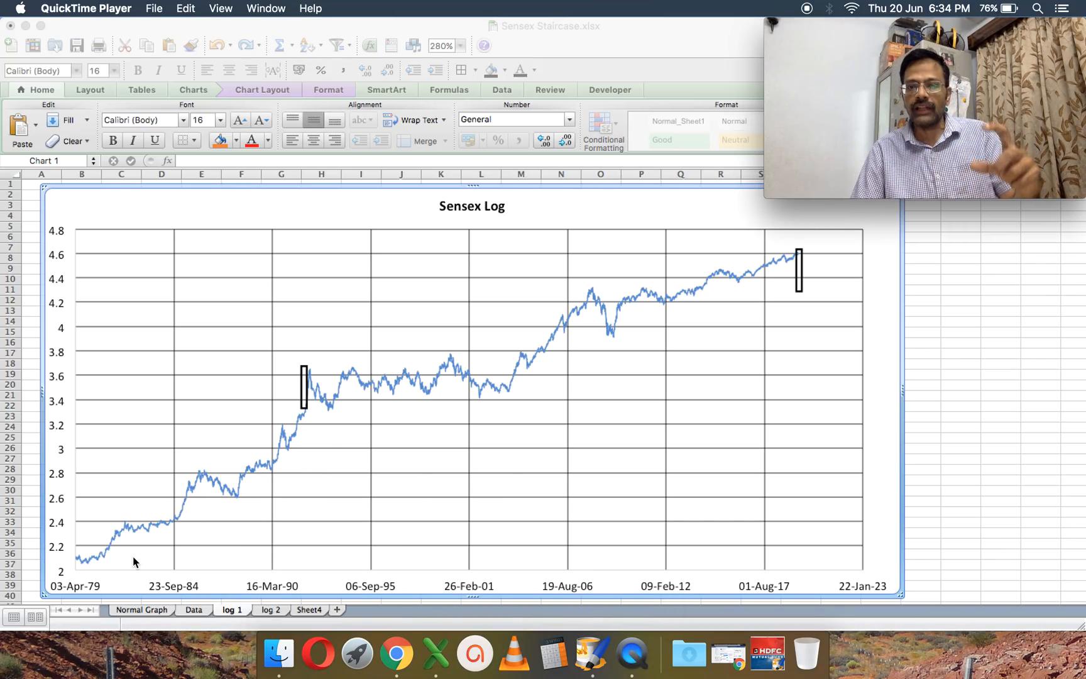
pyautogui.moveTo(113, 261)
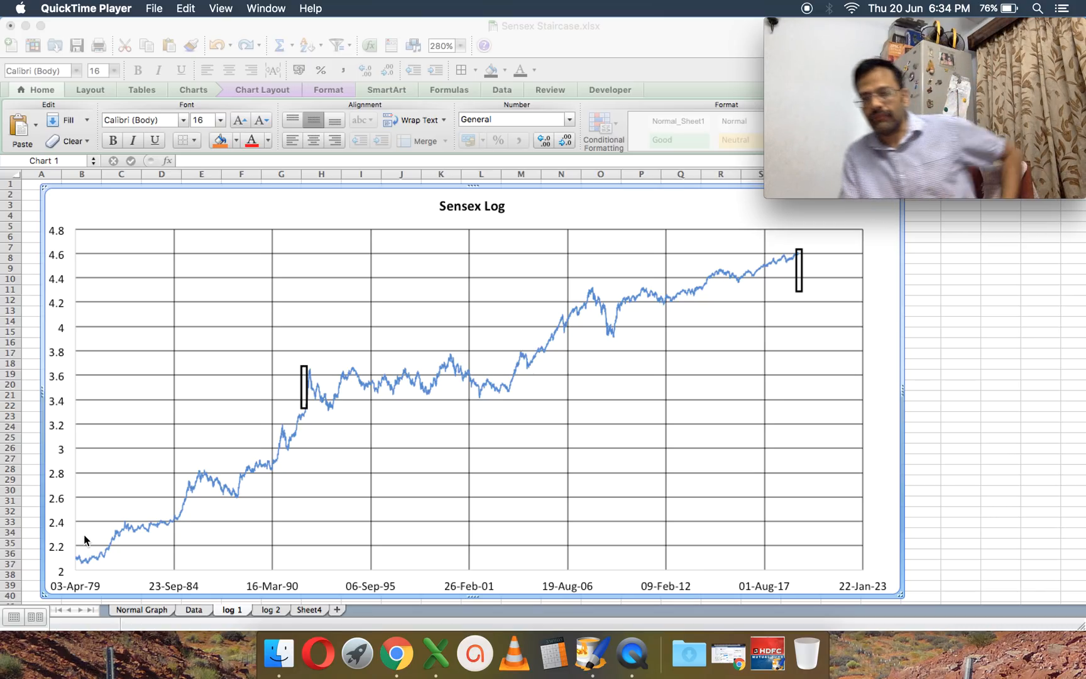
pyautogui.moveTo(724, 316)
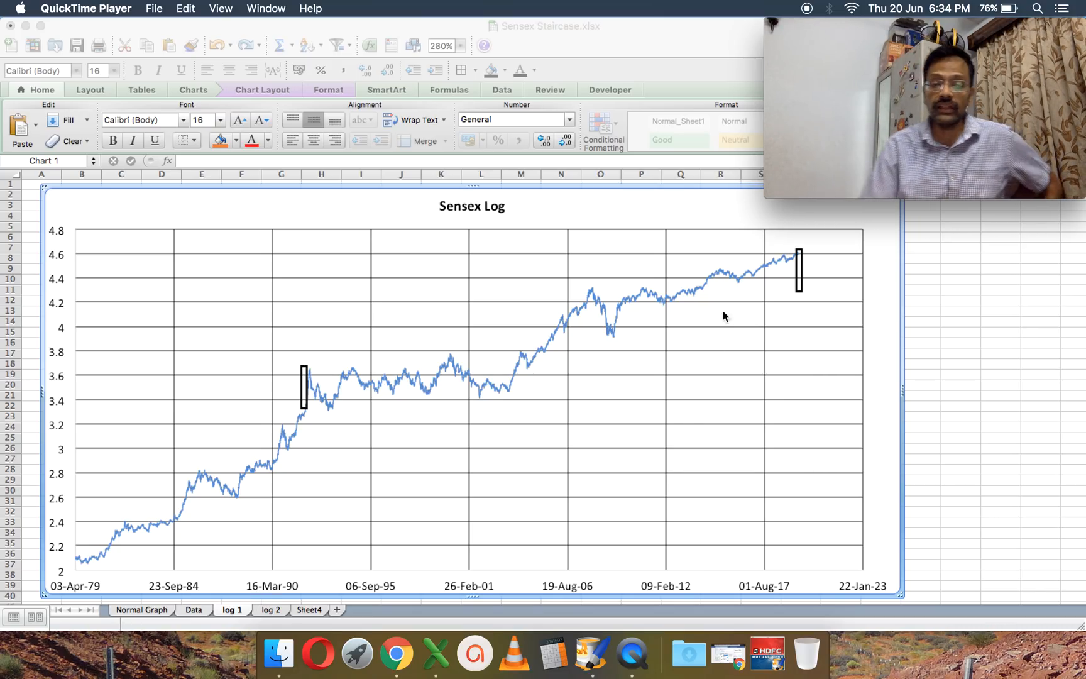
pyautogui.moveTo(602, 295)
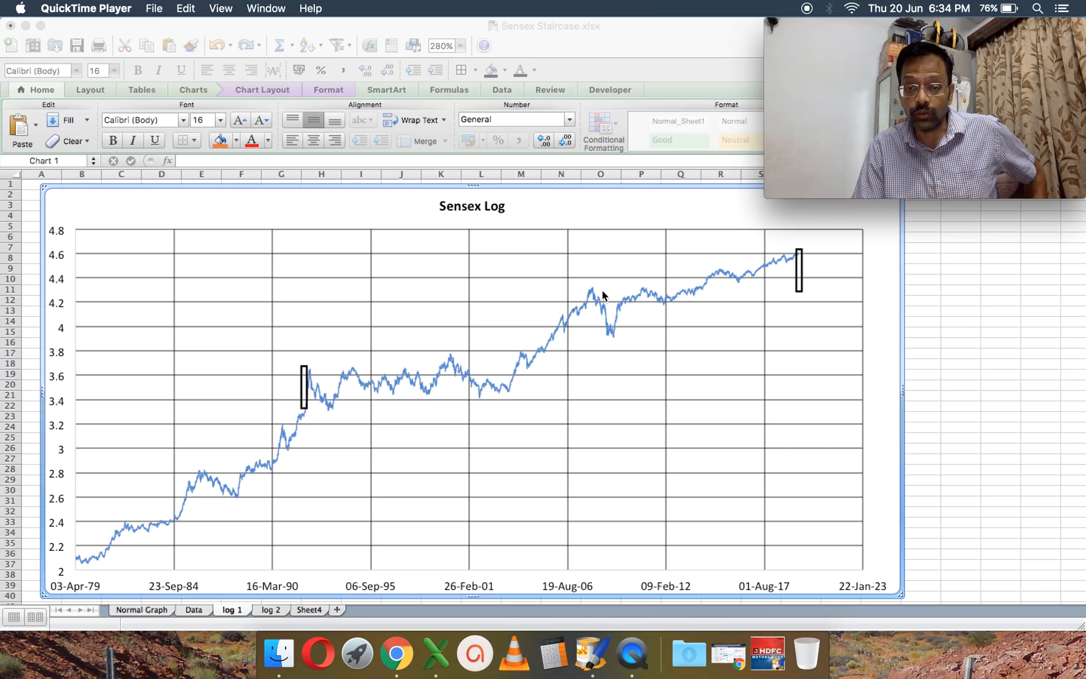
pyautogui.moveTo(311, 413)
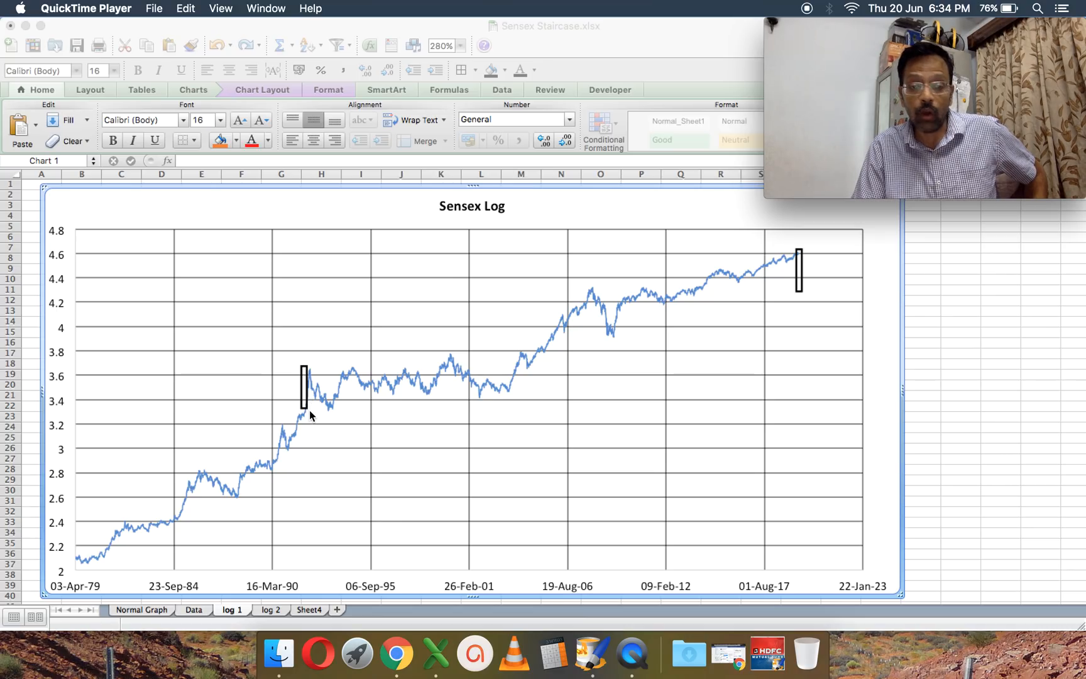
pyautogui.moveTo(322, 423)
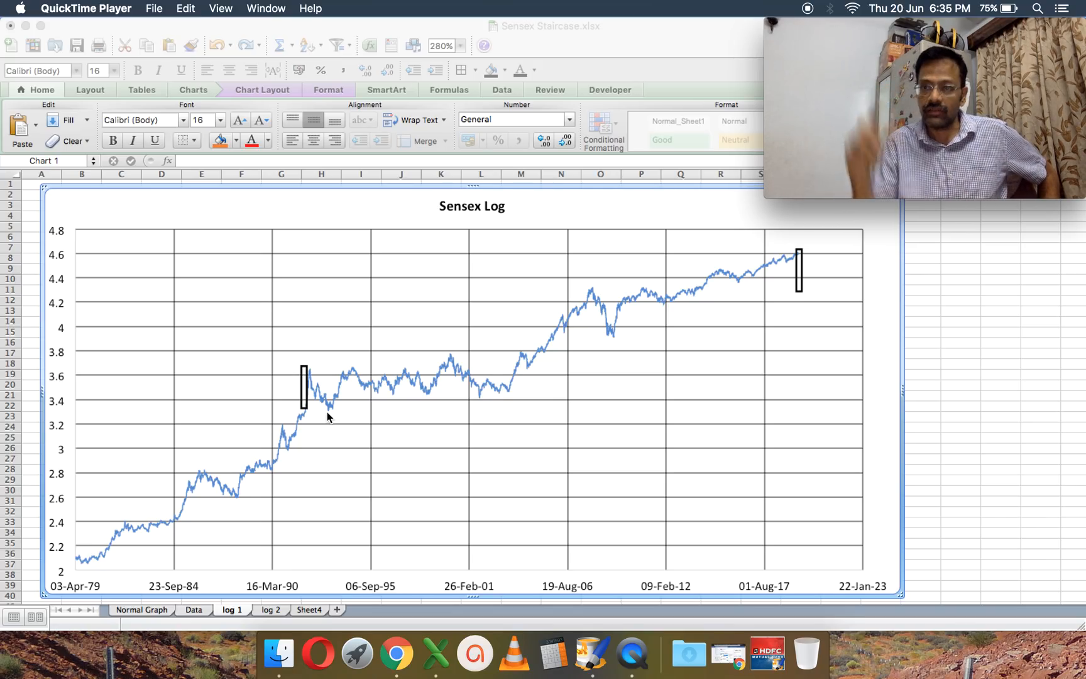
pyautogui.moveTo(495, 396)
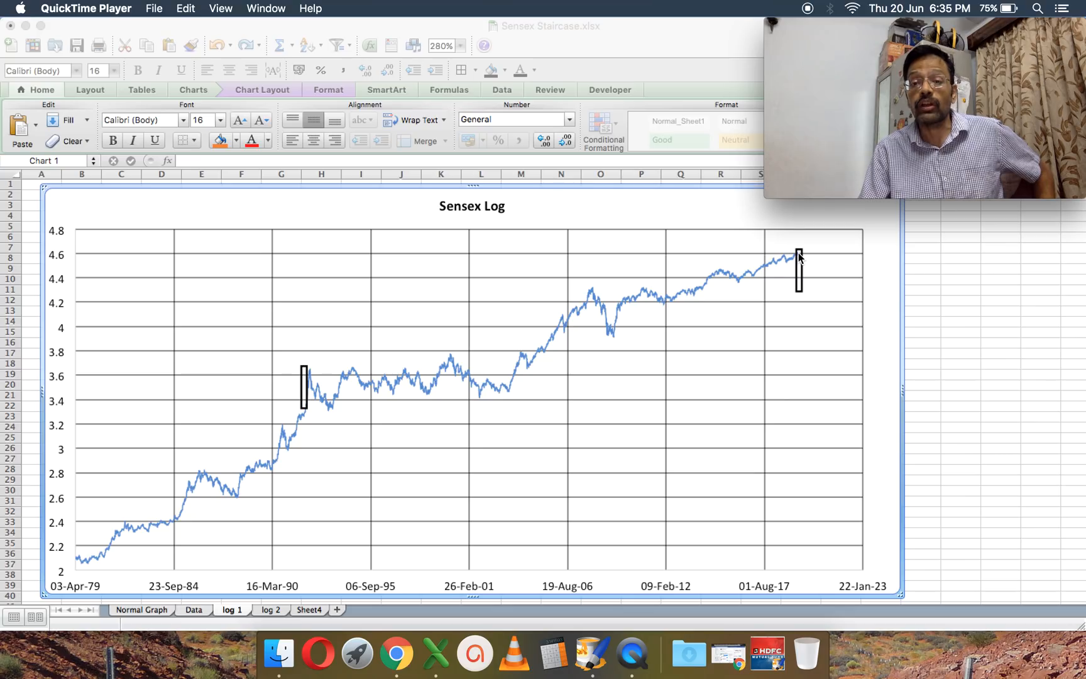
pyautogui.moveTo(738, 298)
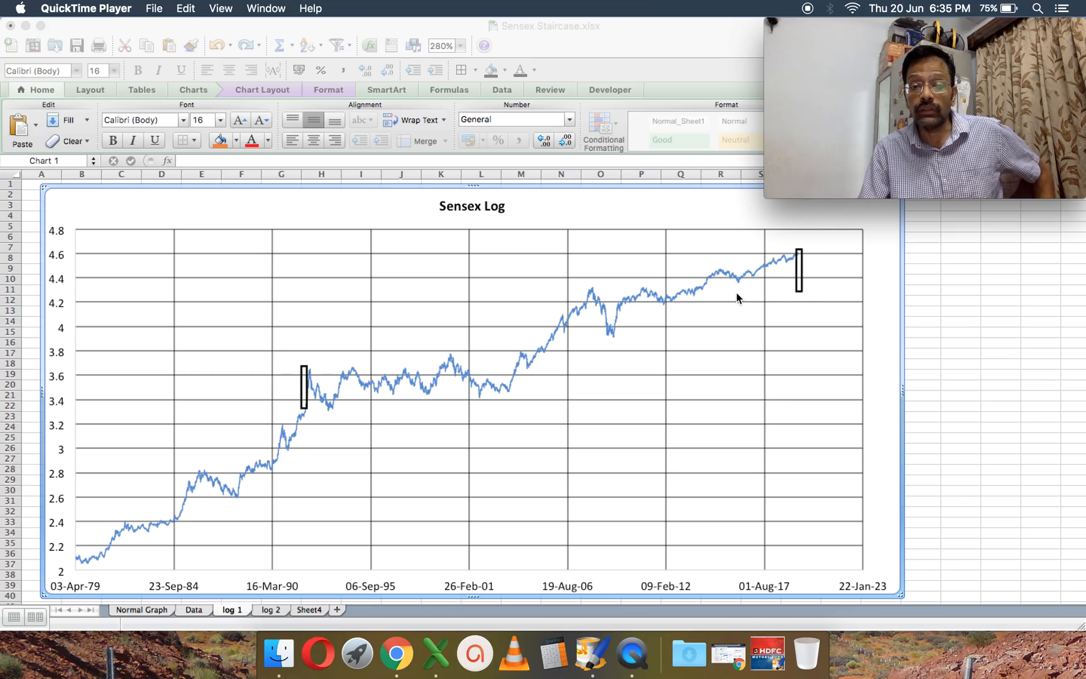
pyautogui.moveTo(724, 298)
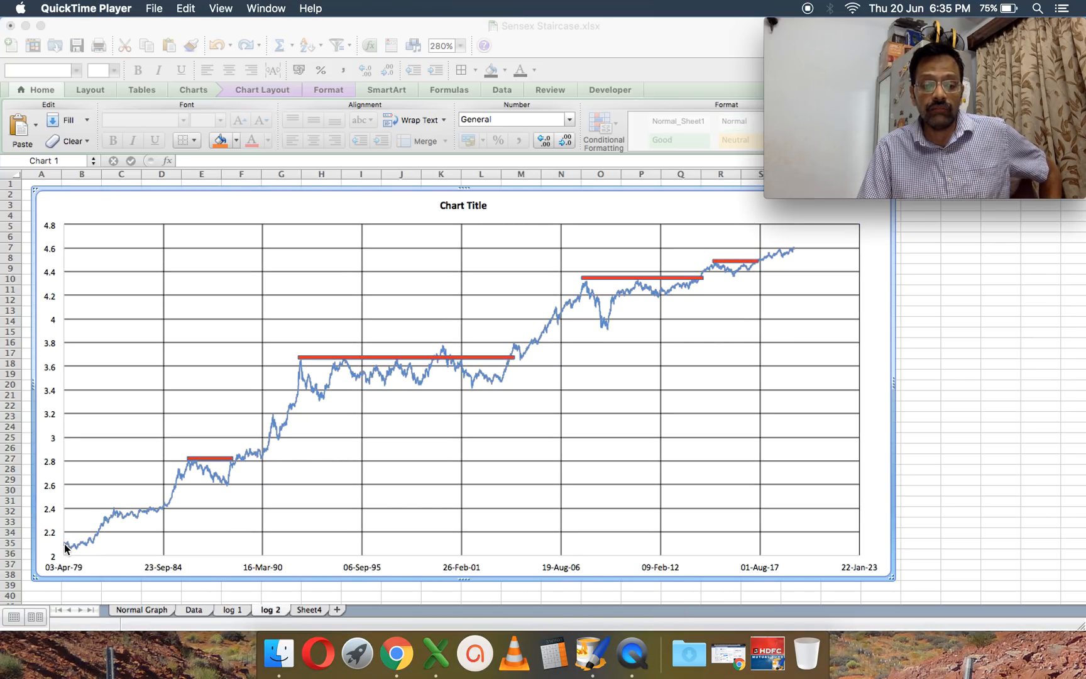
pyautogui.moveTo(114, 517)
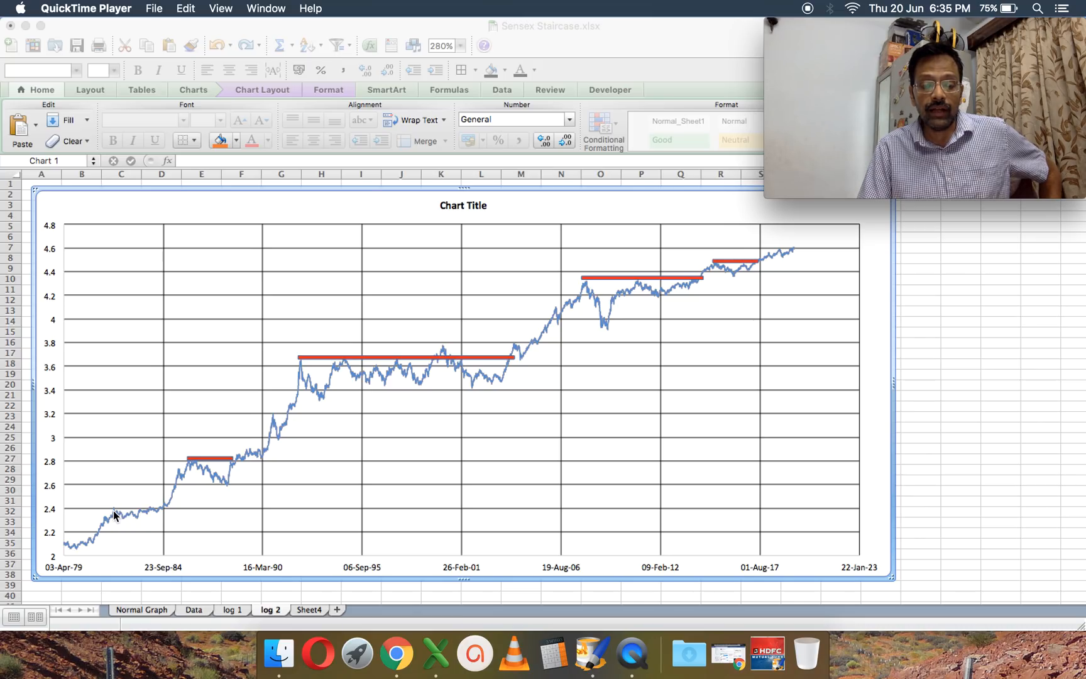
pyautogui.moveTo(164, 518)
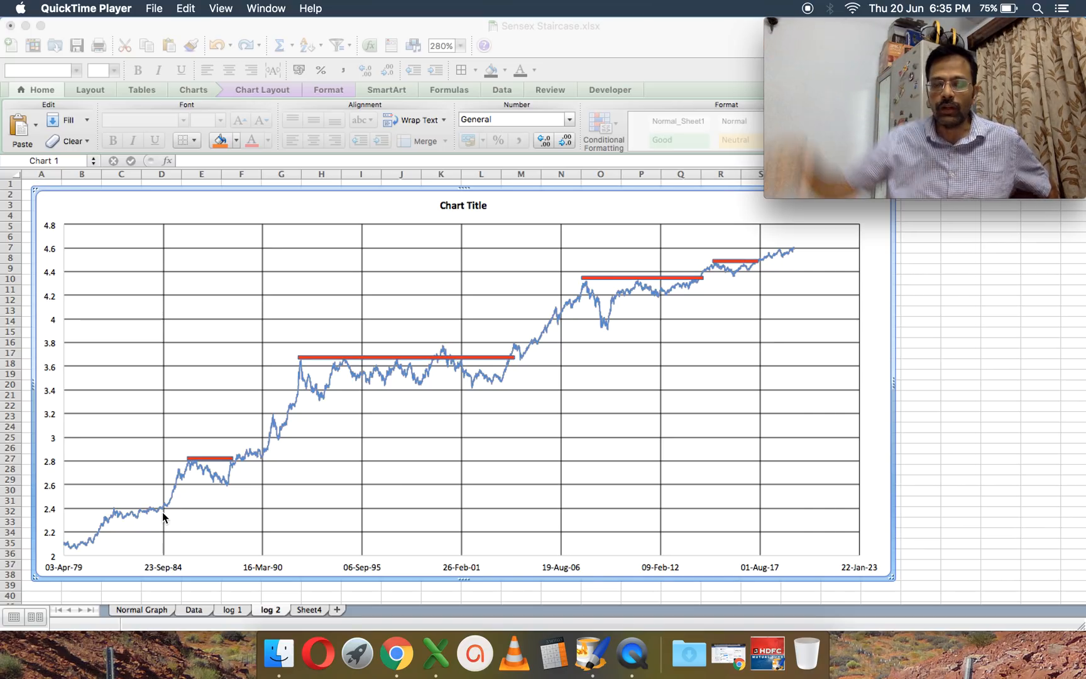
pyautogui.moveTo(765, 269)
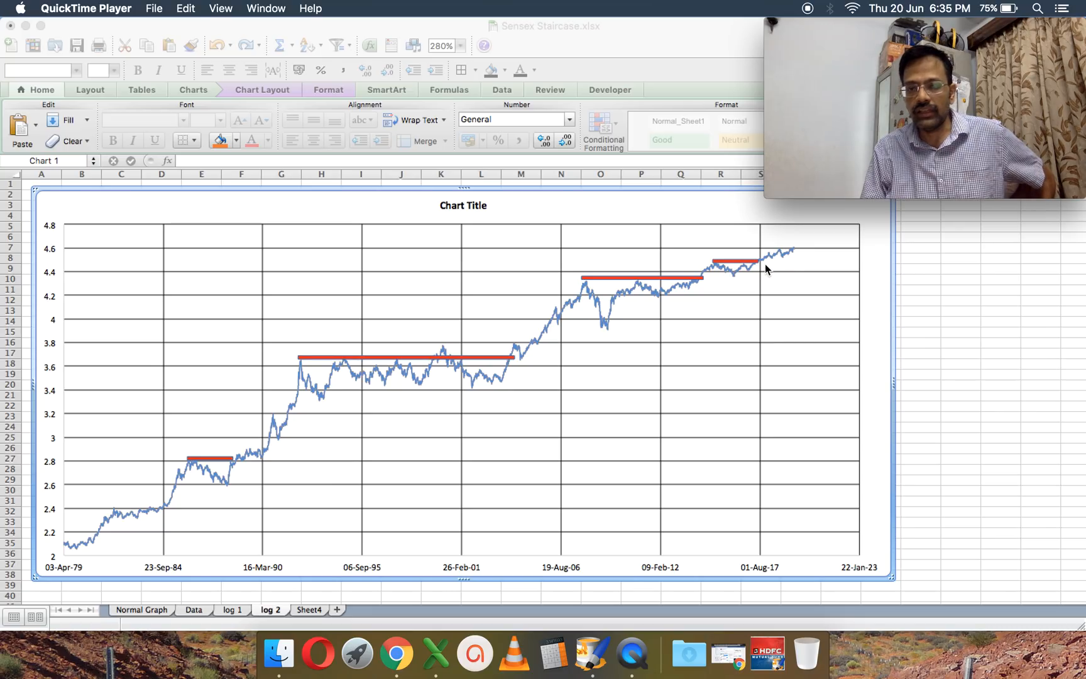
pyautogui.moveTo(790, 260)
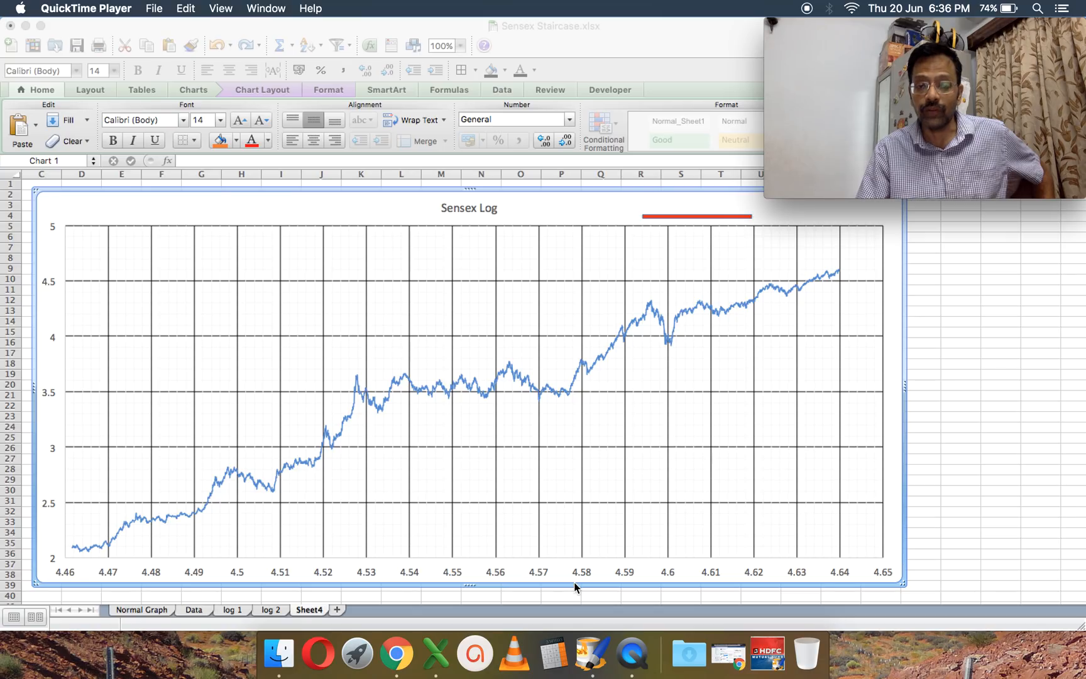
pyautogui.moveTo(326, 555)
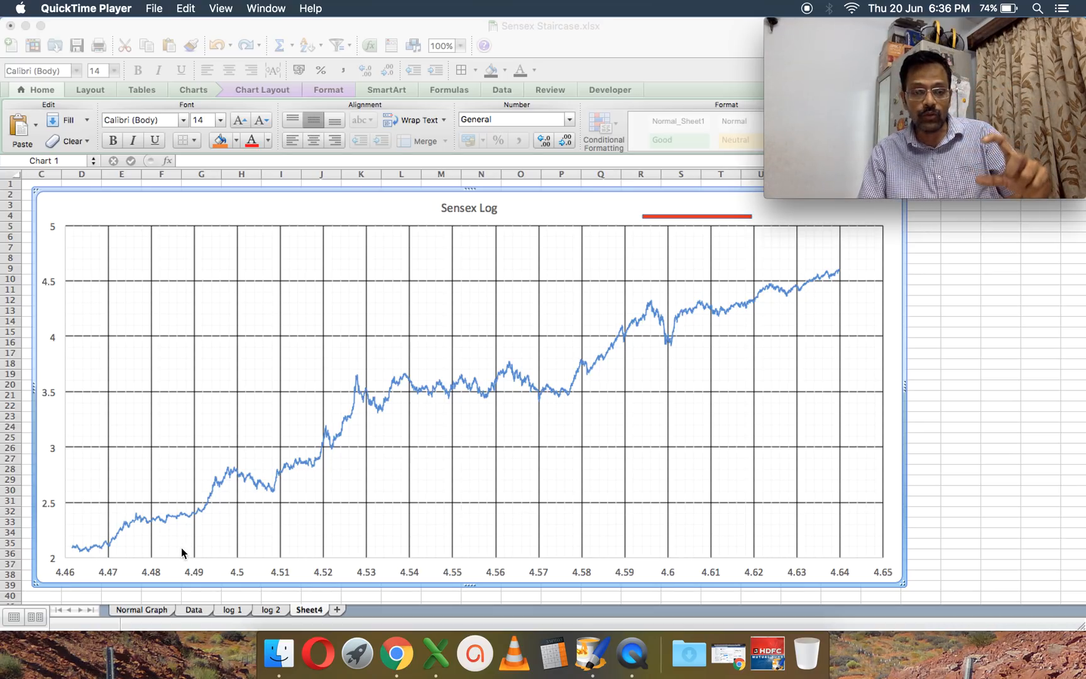
pyautogui.moveTo(229, 511)
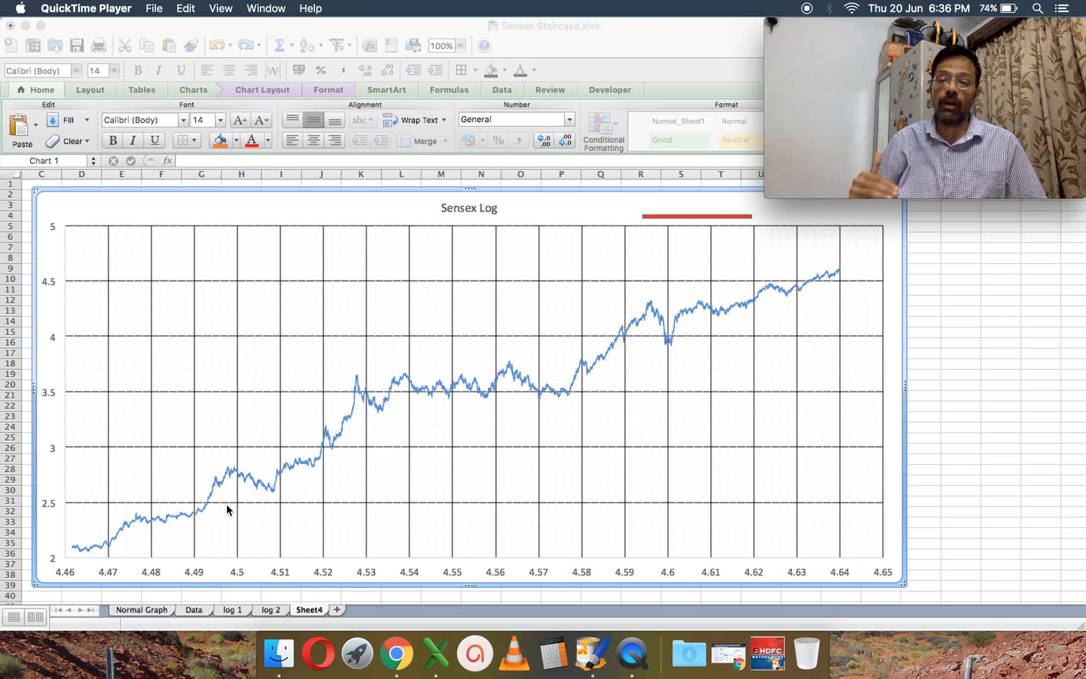
pyautogui.moveTo(566, 415)
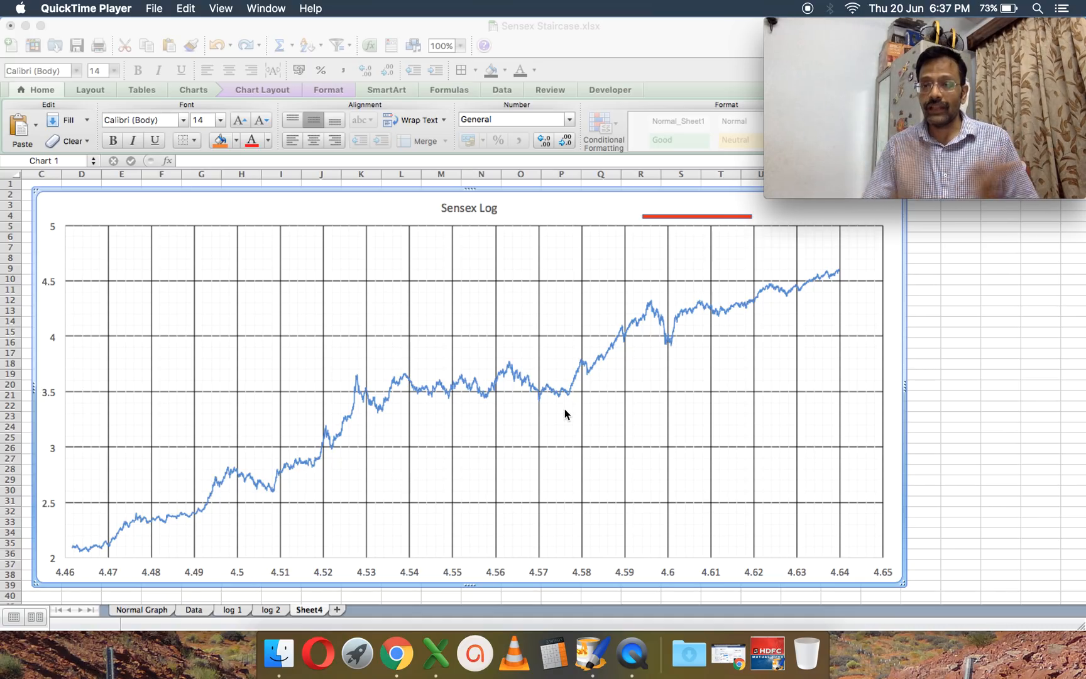
pyautogui.moveTo(486, 353)
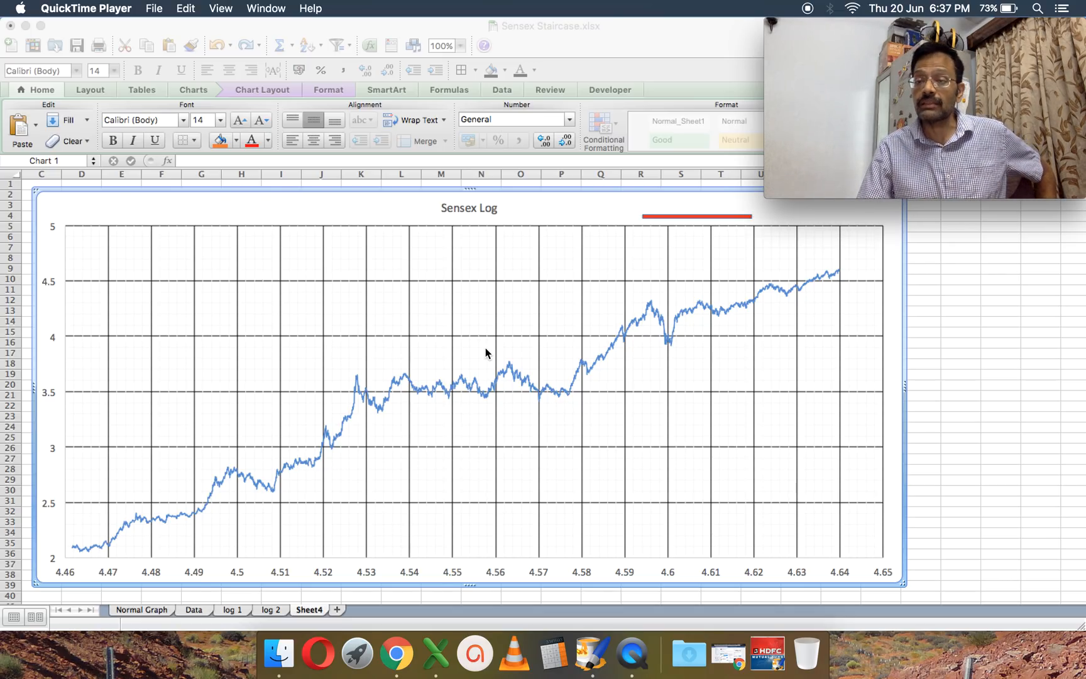